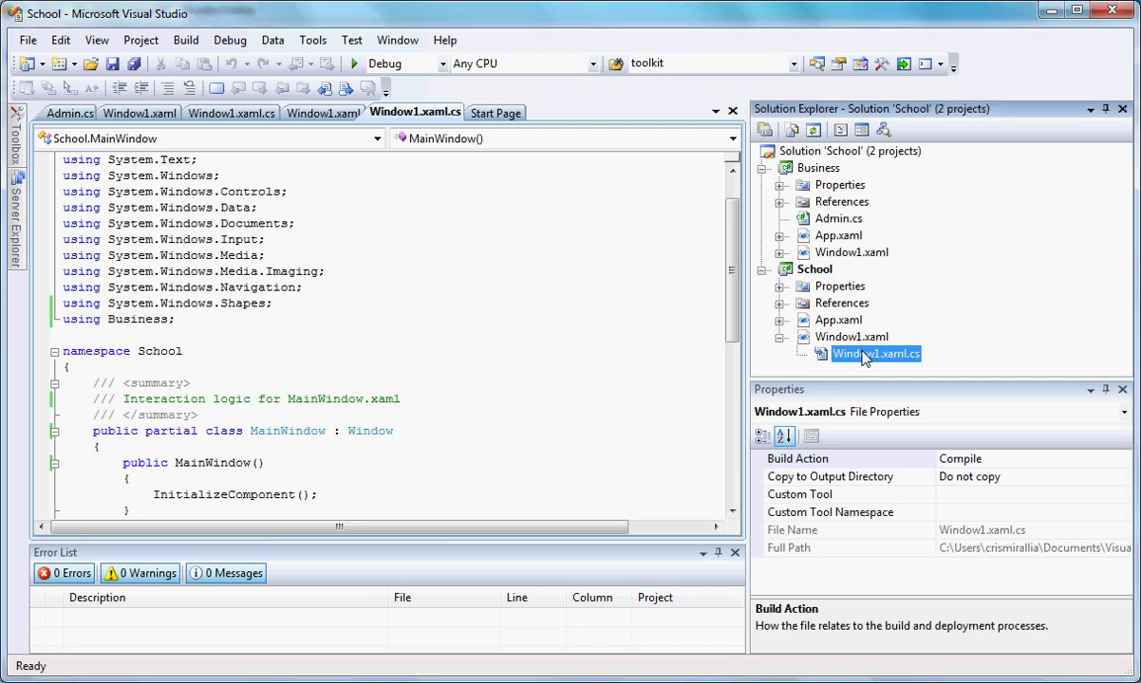
{"action": "mouse_move", "coordinate": [838, 337]}
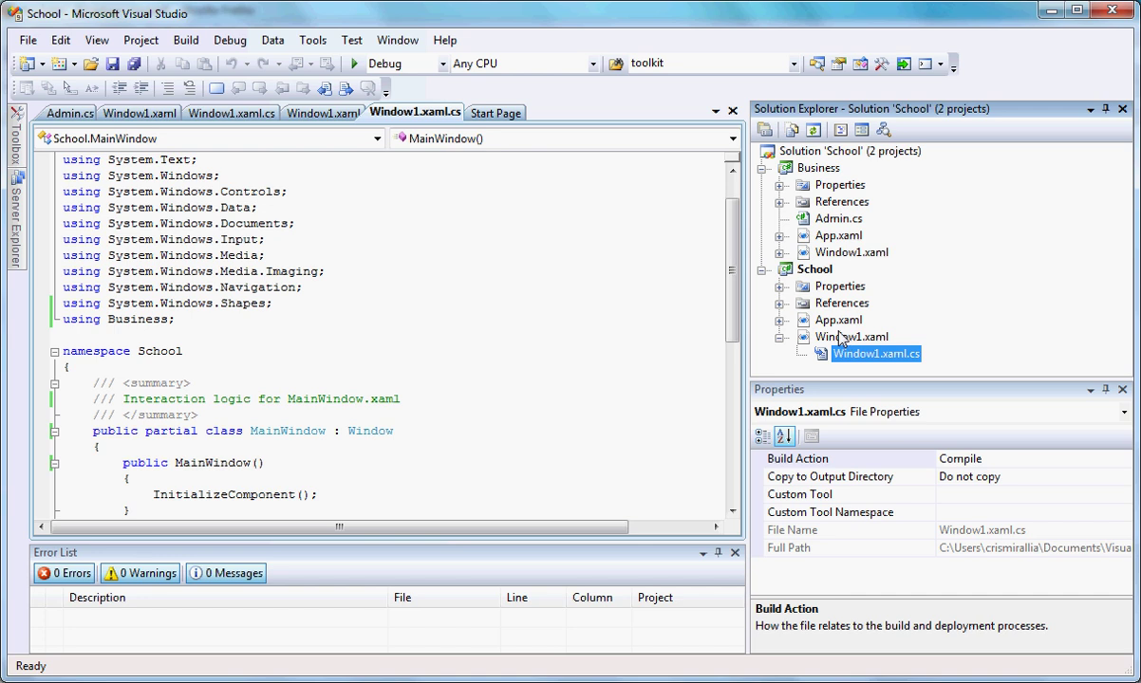
- Rename Window1.xaml to MainWindow.xaml and check that MainWindow.xaml.cs followed
{"action": "left_click", "coordinate": [853, 337]}
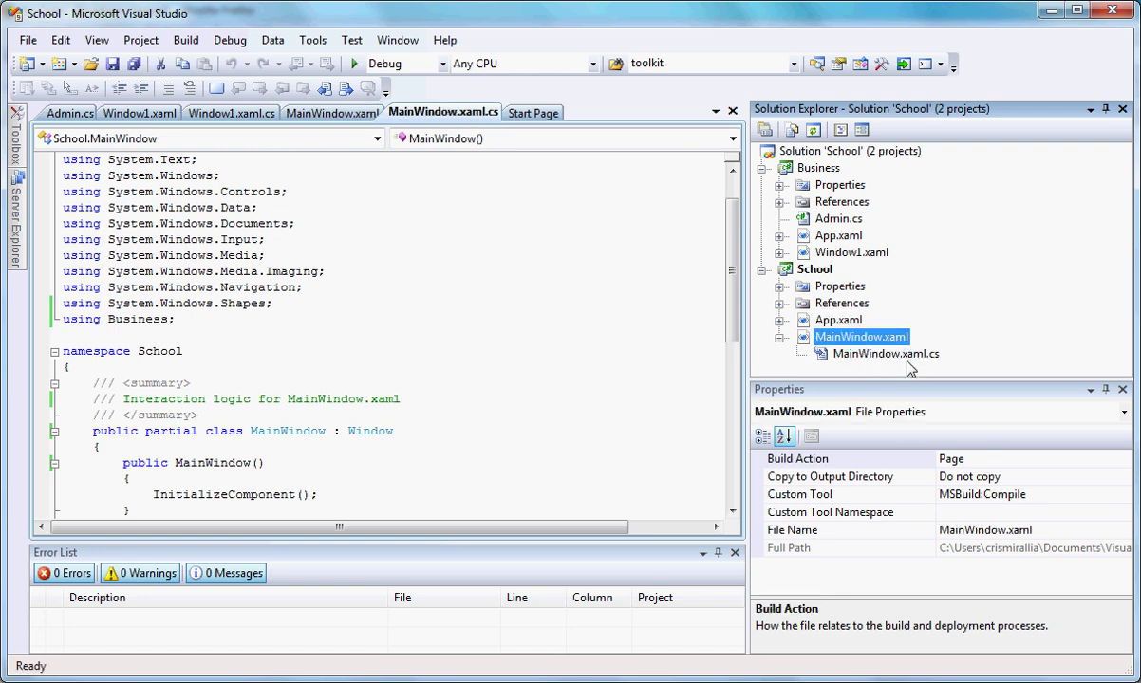
{"action": "left_click", "coordinate": [885, 353]}
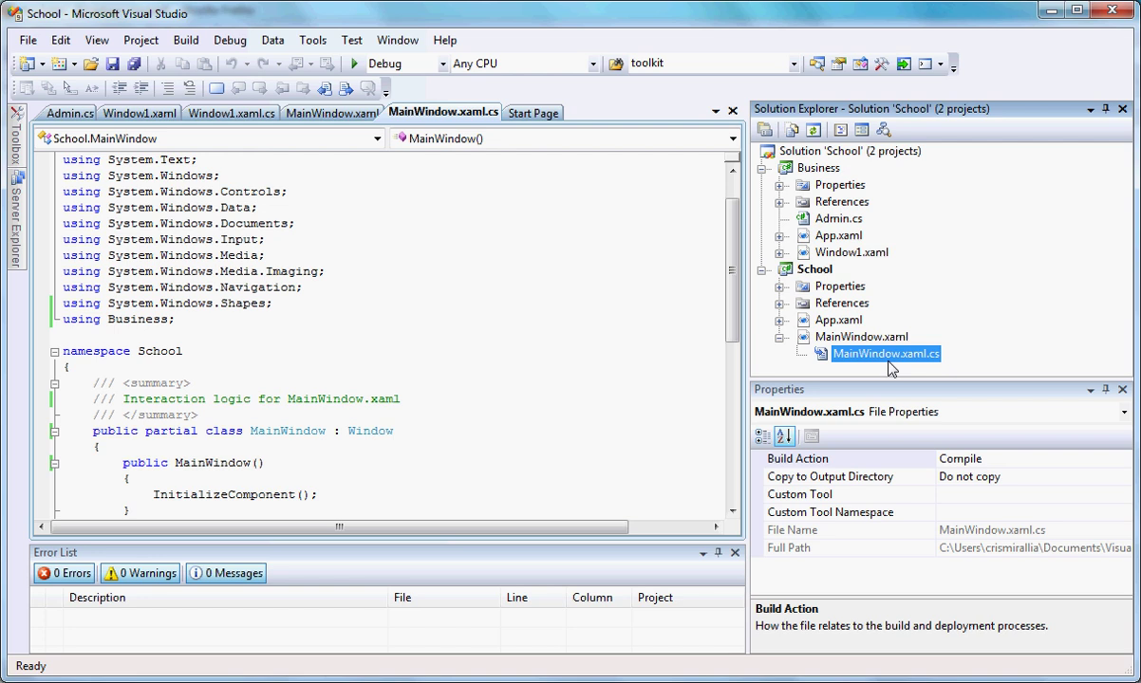
{"action": "mouse_move", "coordinate": [783, 342]}
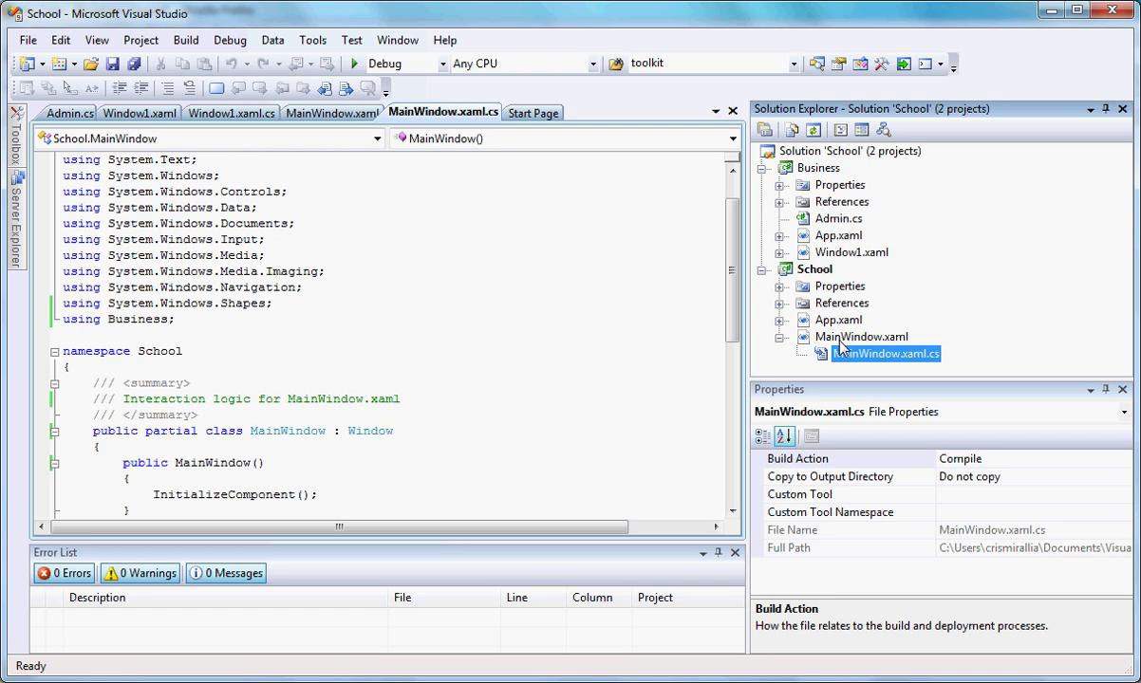
{"action": "mouse_move", "coordinate": [828, 352]}
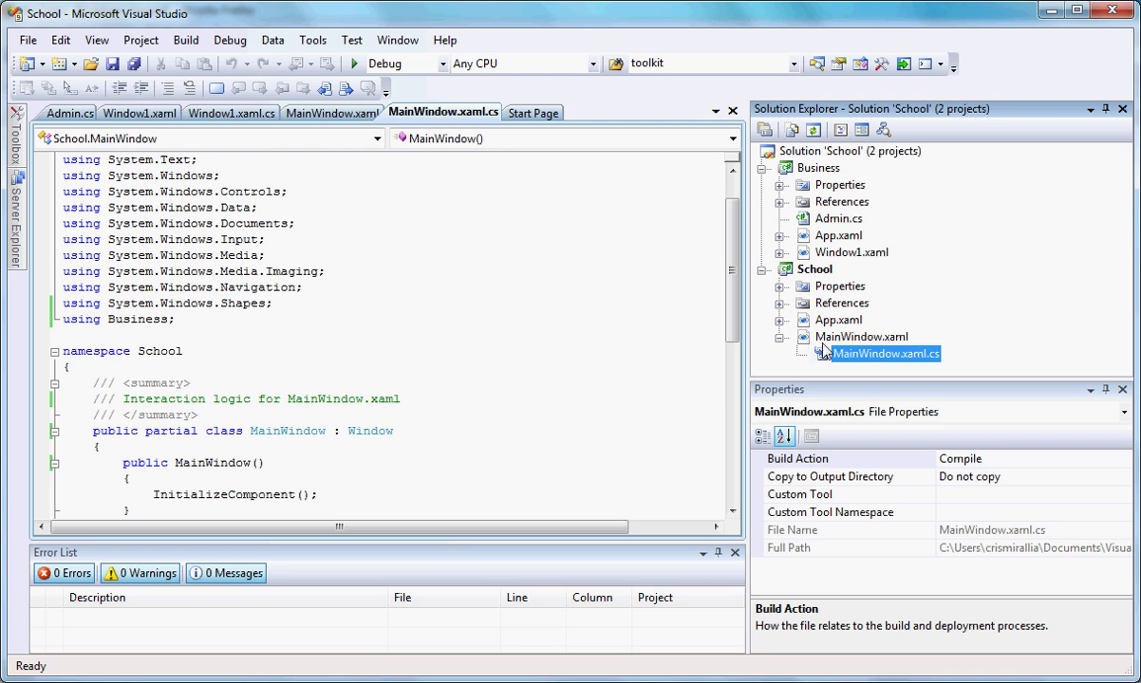
{"action": "left_click", "coordinate": [861, 337]}
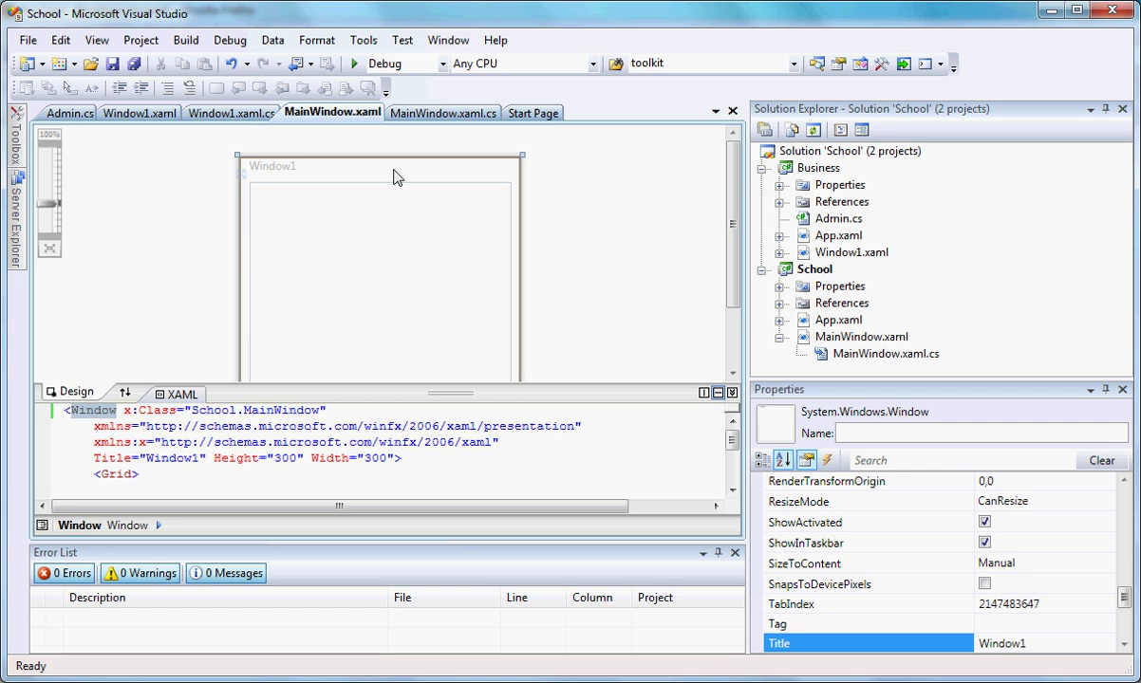
{"action": "left_click", "coordinate": [442, 112]}
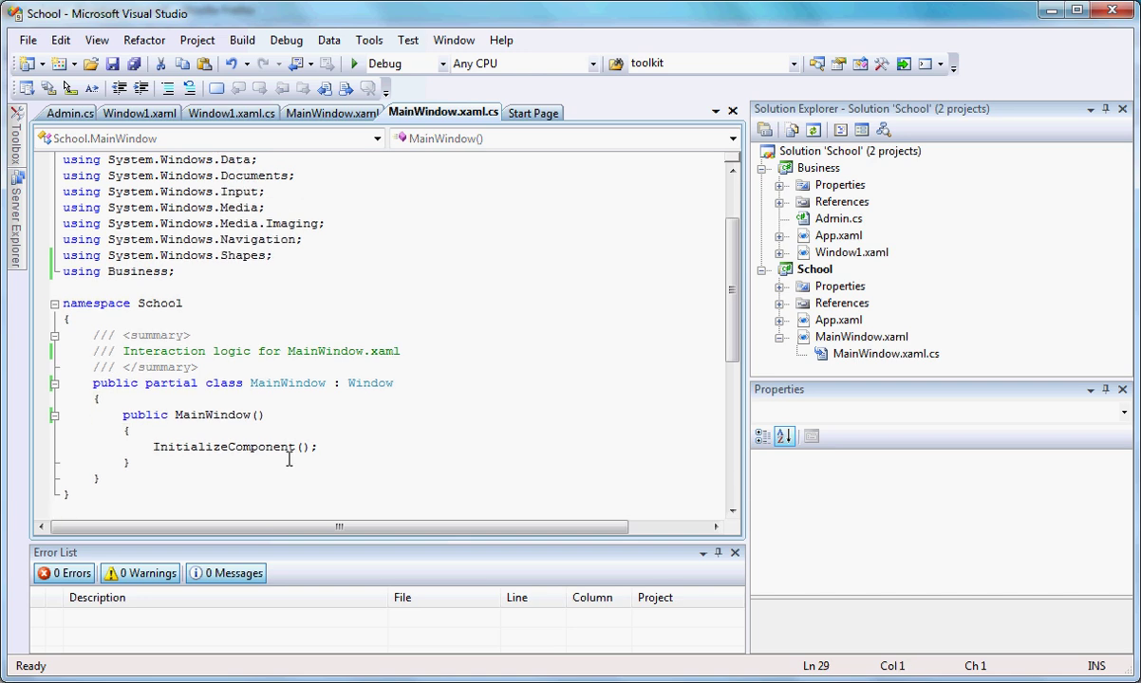
{"action": "mouse_move", "coordinate": [356, 380]}
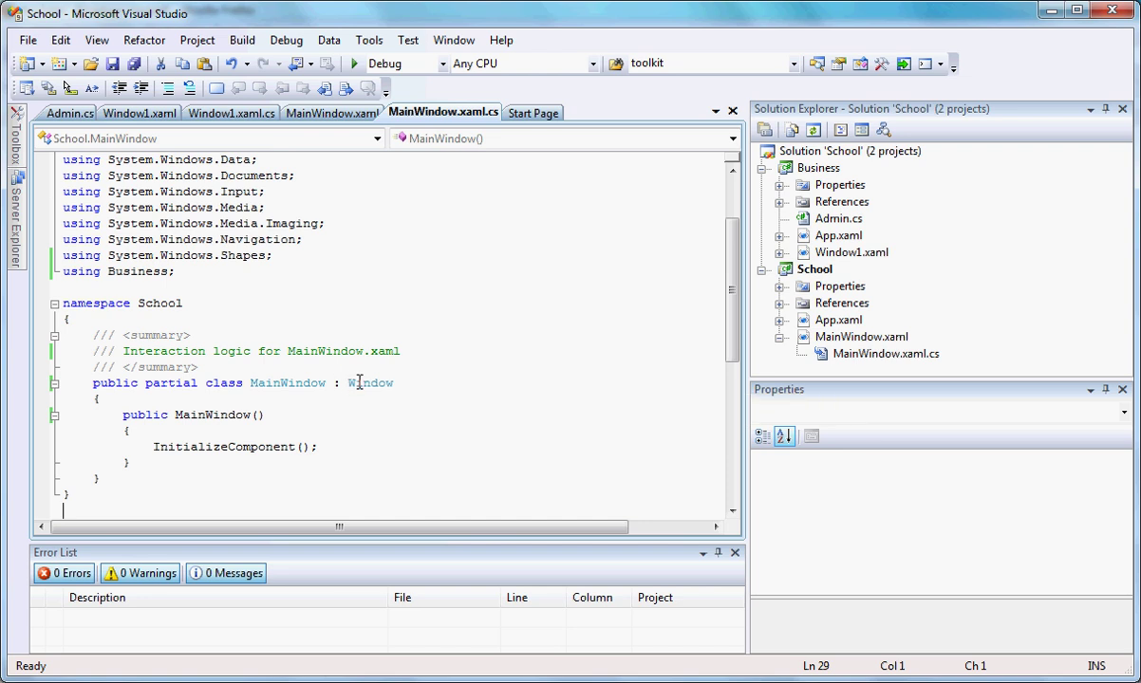
{"action": "mouse_move", "coordinate": [370, 382]}
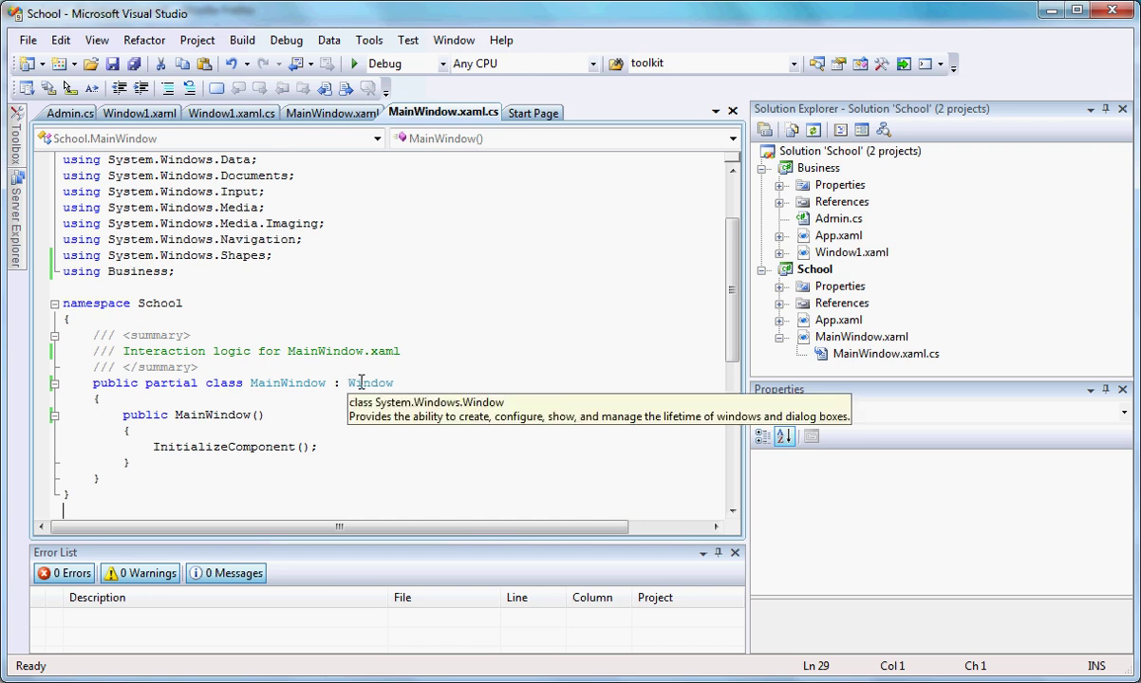
{"action": "mouse_move", "coordinate": [335, 382]}
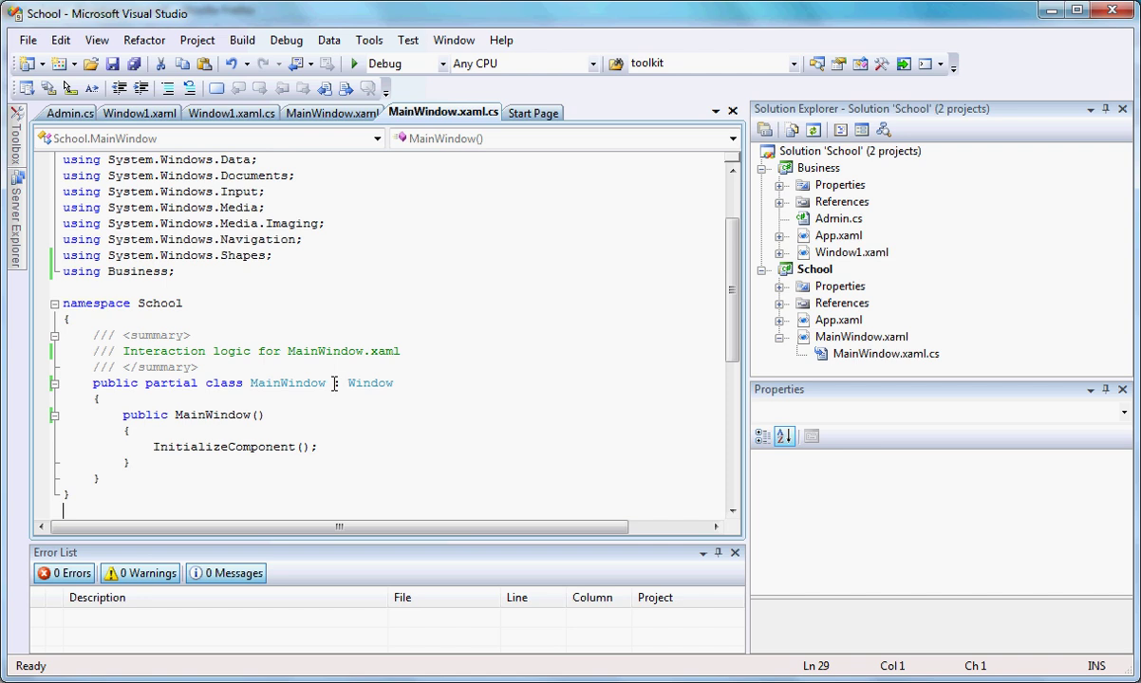
{"action": "left_click", "coordinate": [339, 383]}
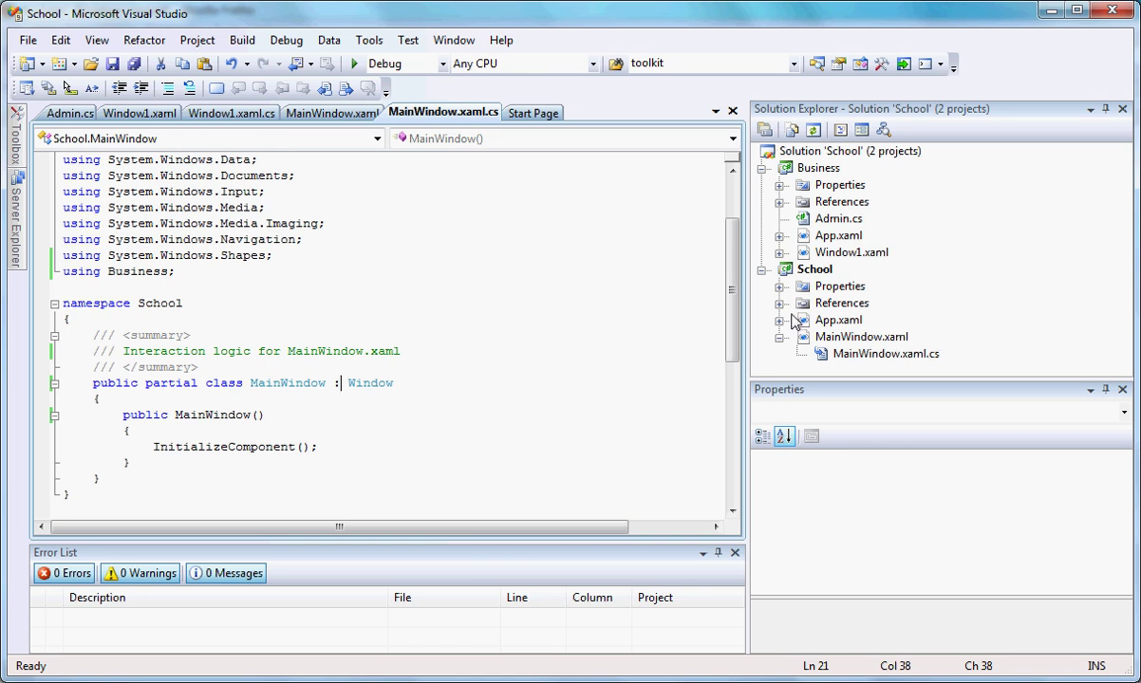
{"action": "mouse_move", "coordinate": [848, 330]}
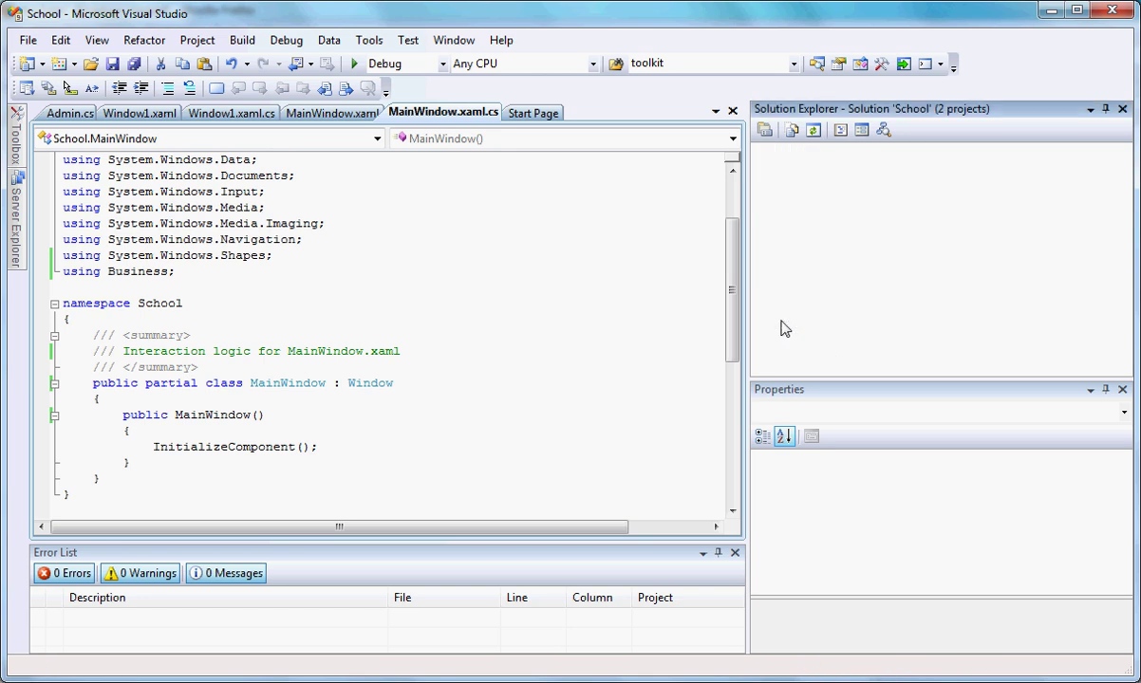
- Expand App.xaml, view its markup, then look at the main window's design view
{"action": "left_click", "coordinate": [861, 354]}
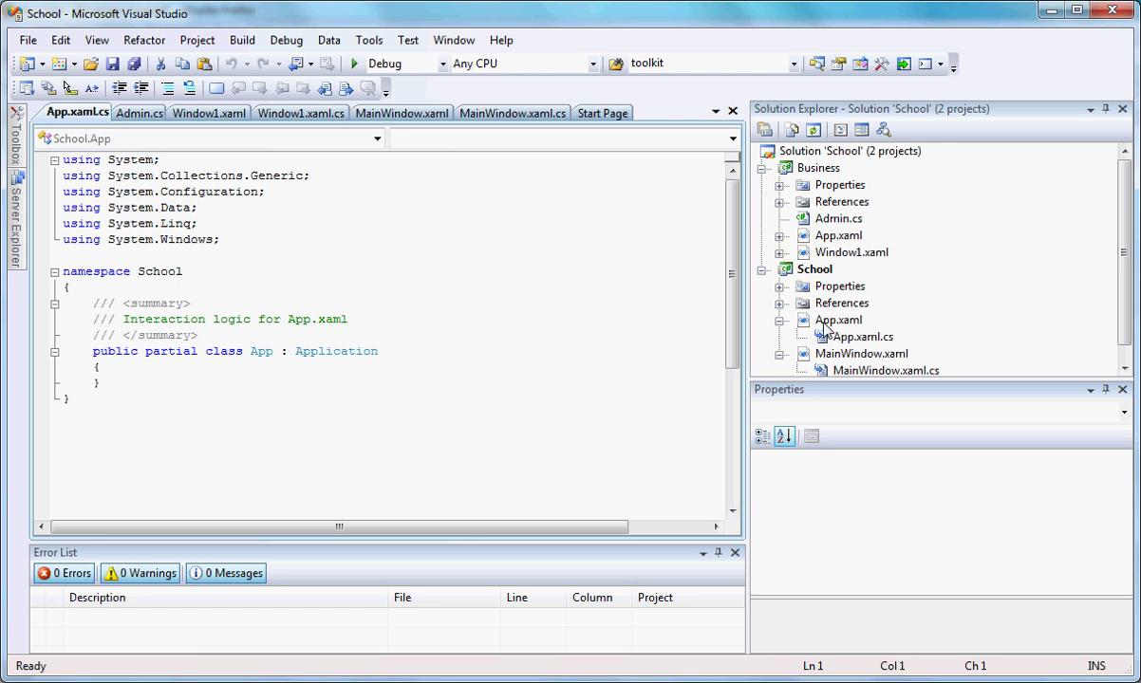
{"action": "left_click", "coordinate": [71, 112]}
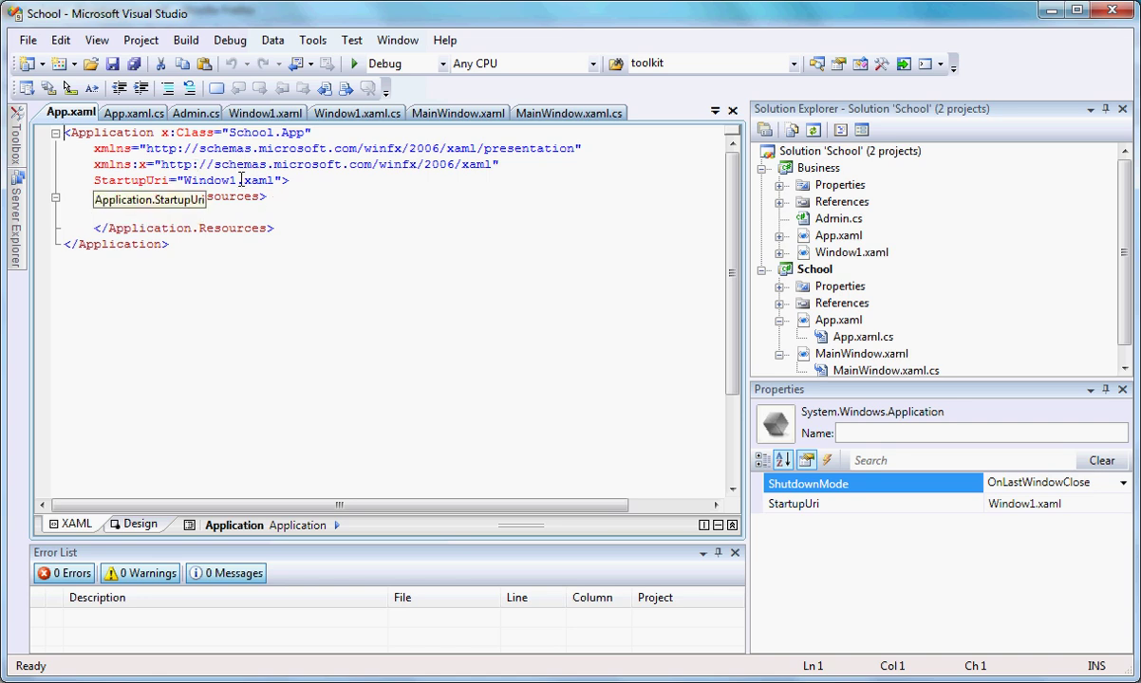
{"action": "mouse_move", "coordinate": [276, 180]}
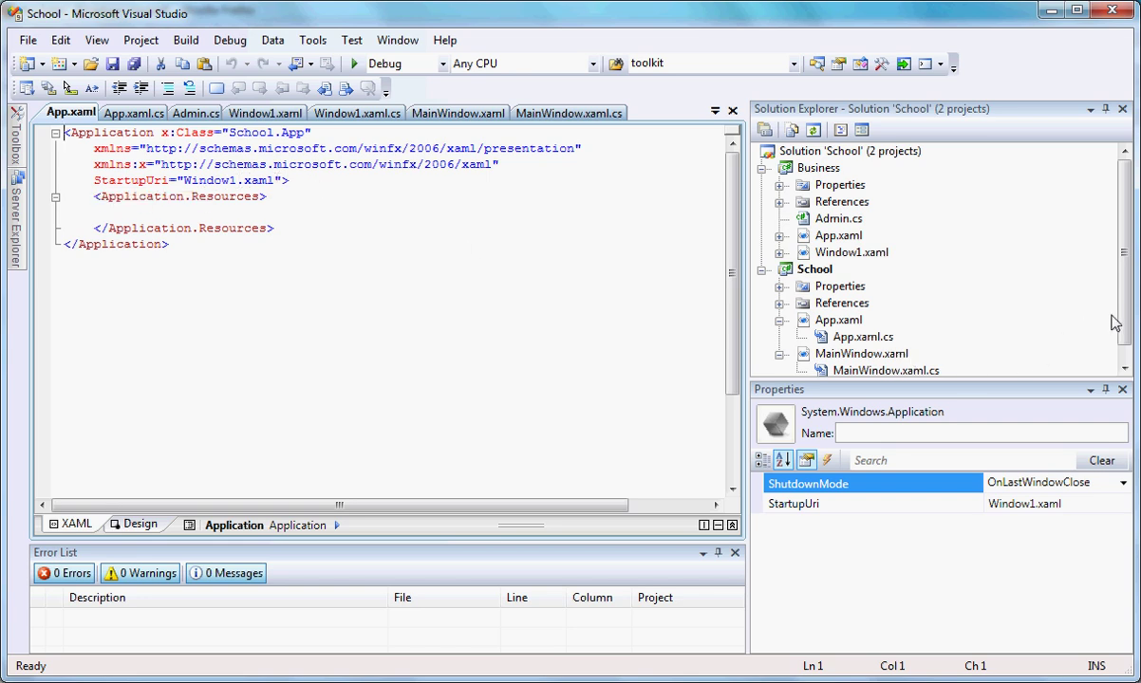
{"action": "left_click", "coordinate": [838, 320]}
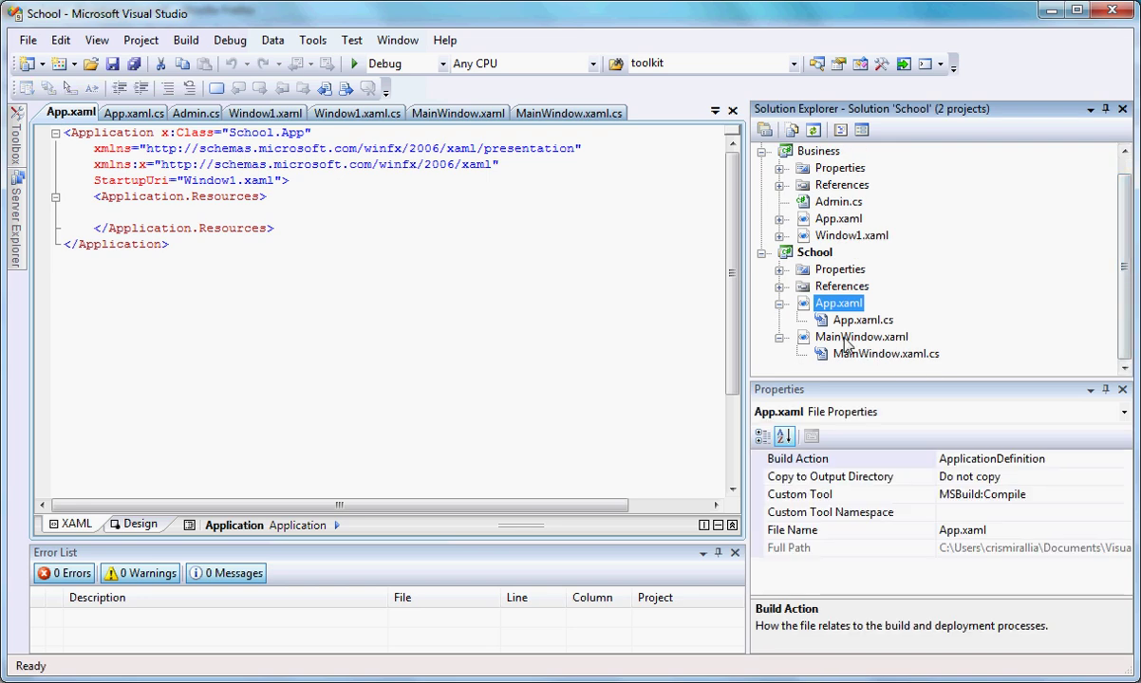
{"action": "left_click", "coordinate": [457, 112]}
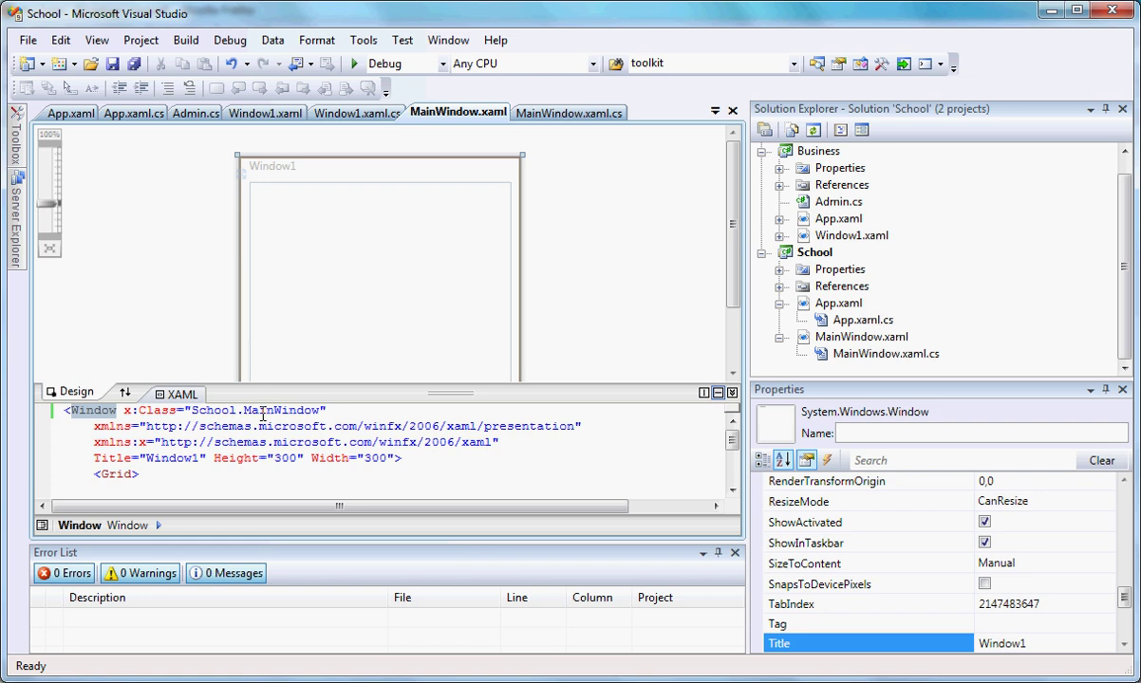
- Open App.xaml.cs, then return to App.xaml with StartupUri still Window1.xaml
{"action": "left_click", "coordinate": [245, 408]}
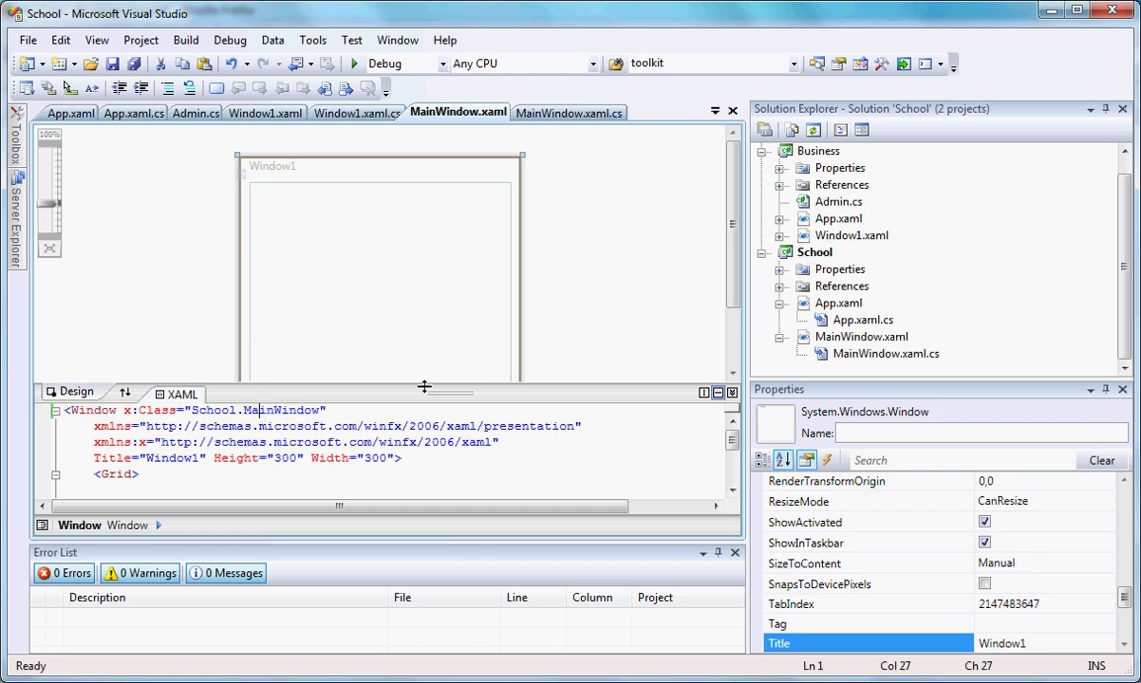
{"action": "left_click", "coordinate": [862, 320]}
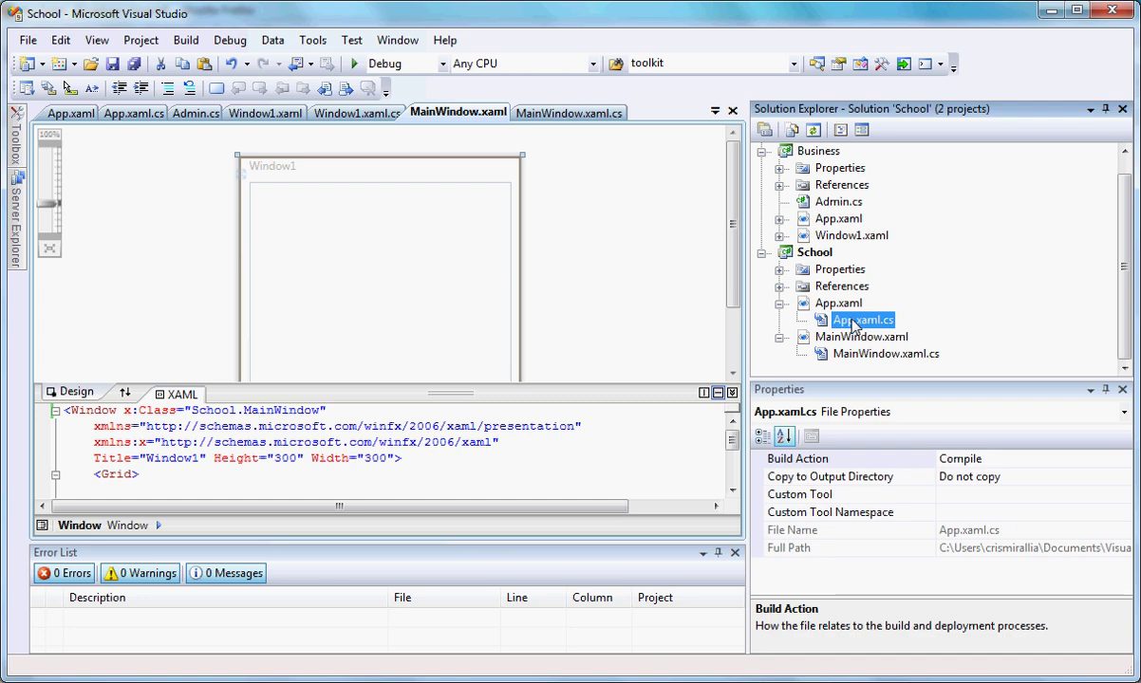
{"action": "double_click", "coordinate": [862, 320]}
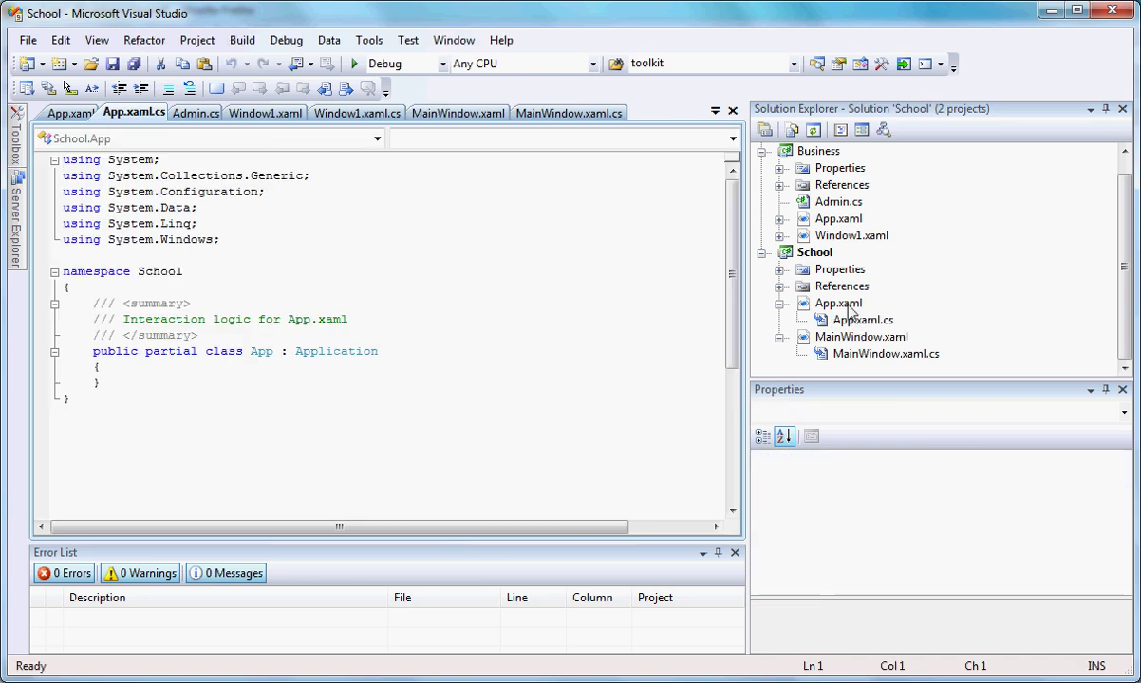
{"action": "left_click", "coordinate": [68, 112]}
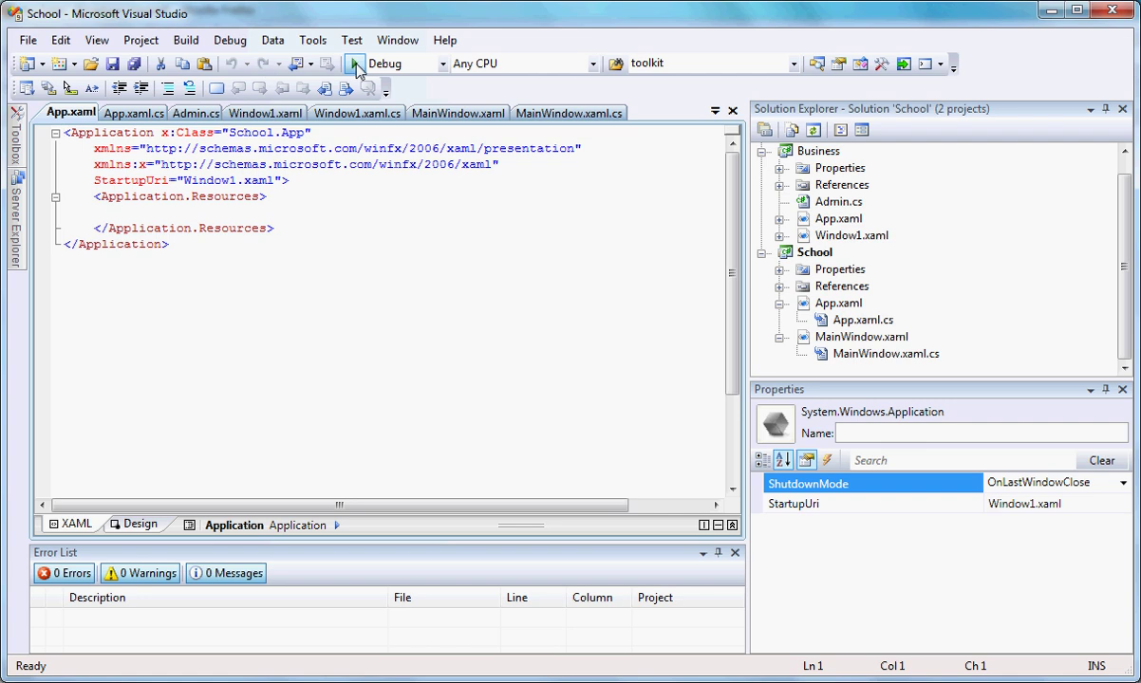
- Run the School app, hit the missing window1.xaml IOException, and stop debugging
{"action": "left_click", "coordinate": [356, 64]}
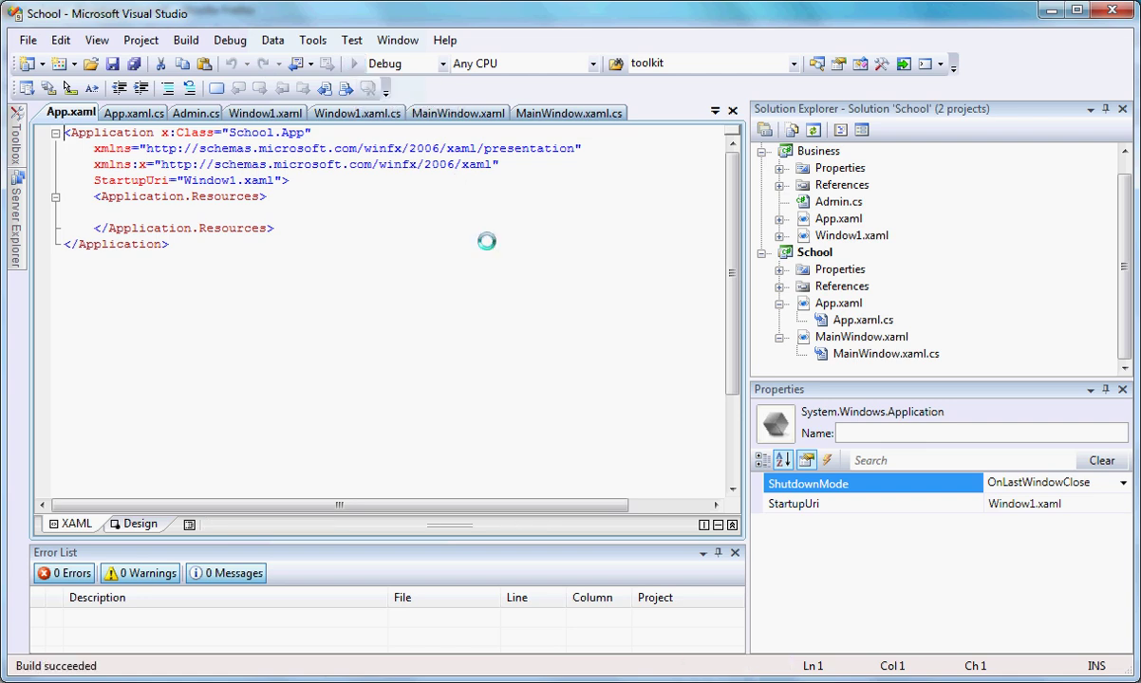
{"action": "left_click", "coordinate": [353, 63]}
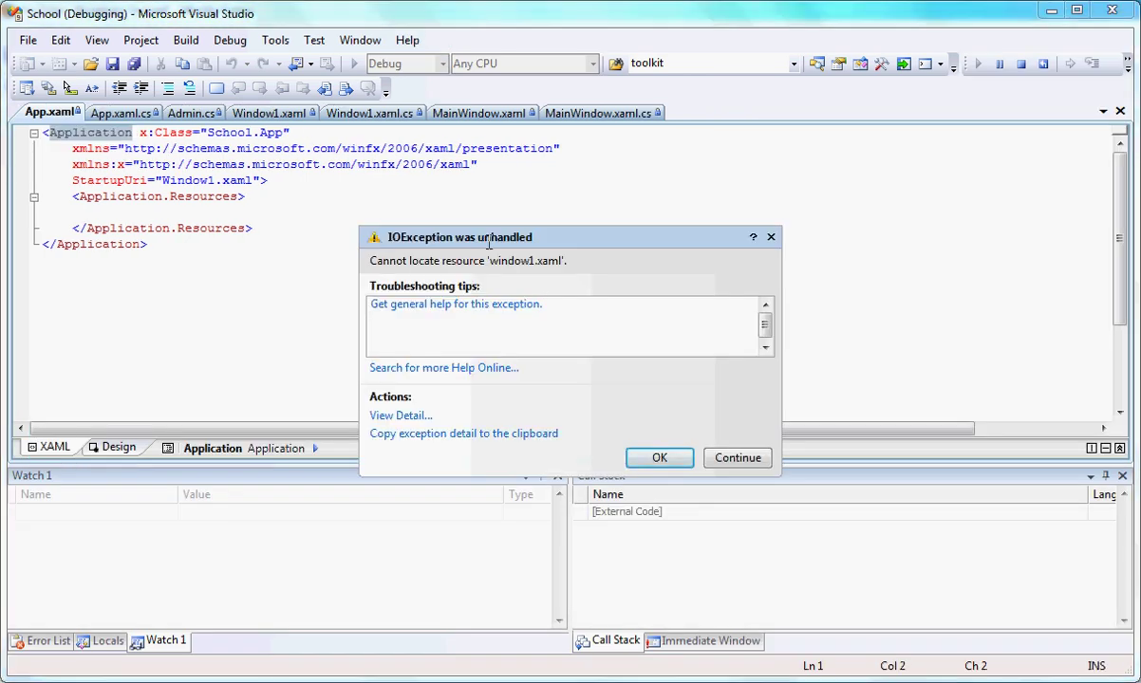
{"action": "mouse_move", "coordinate": [633, 352]}
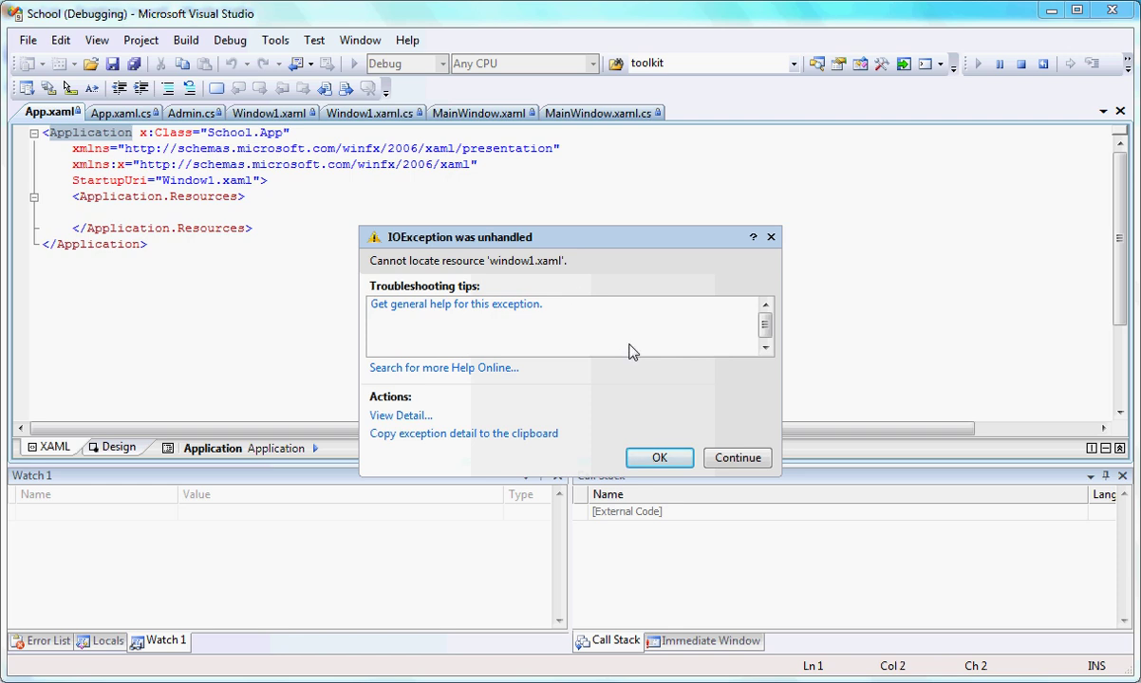
{"action": "mouse_move", "coordinate": [745, 418]}
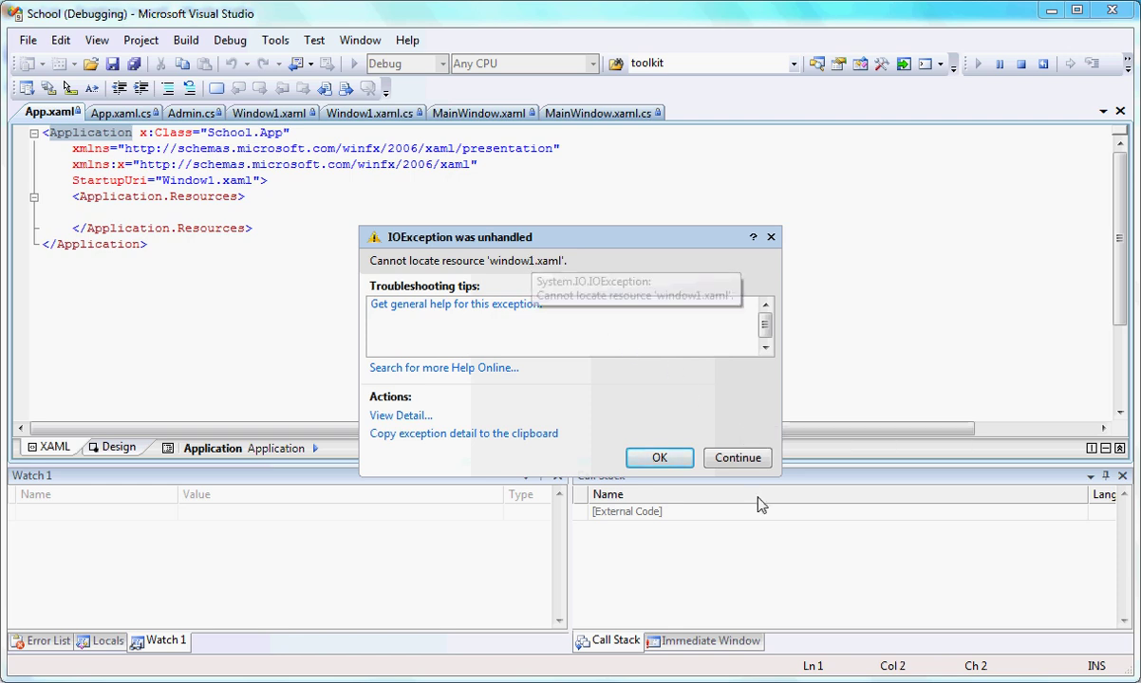
{"action": "left_click", "coordinate": [658, 457]}
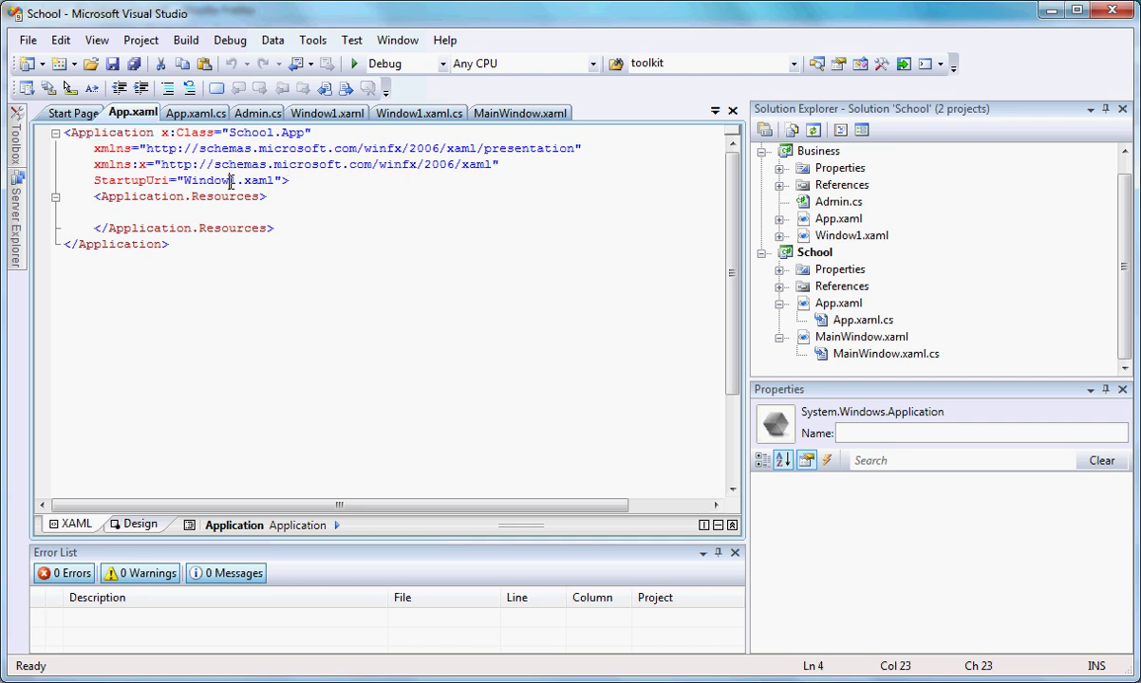
{"action": "mouse_move", "coordinate": [231, 180]}
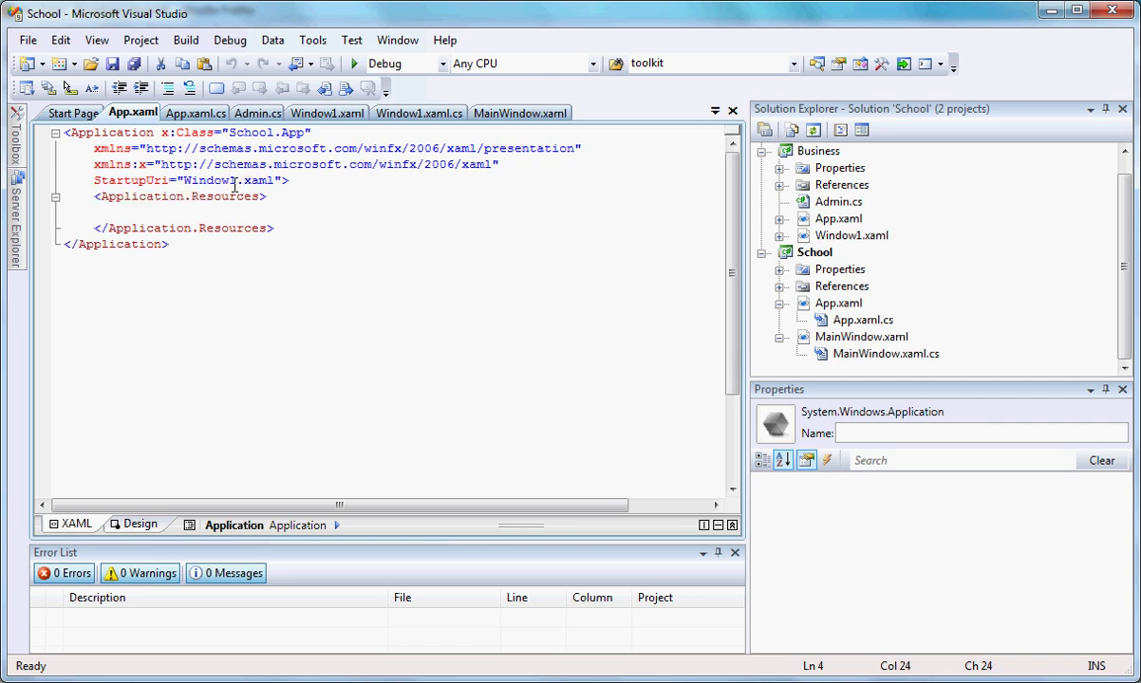
- Change App.xaml's StartupUri from Window1.xaml to MainWindow.xaml
{"action": "left_click", "coordinate": [861, 337]}
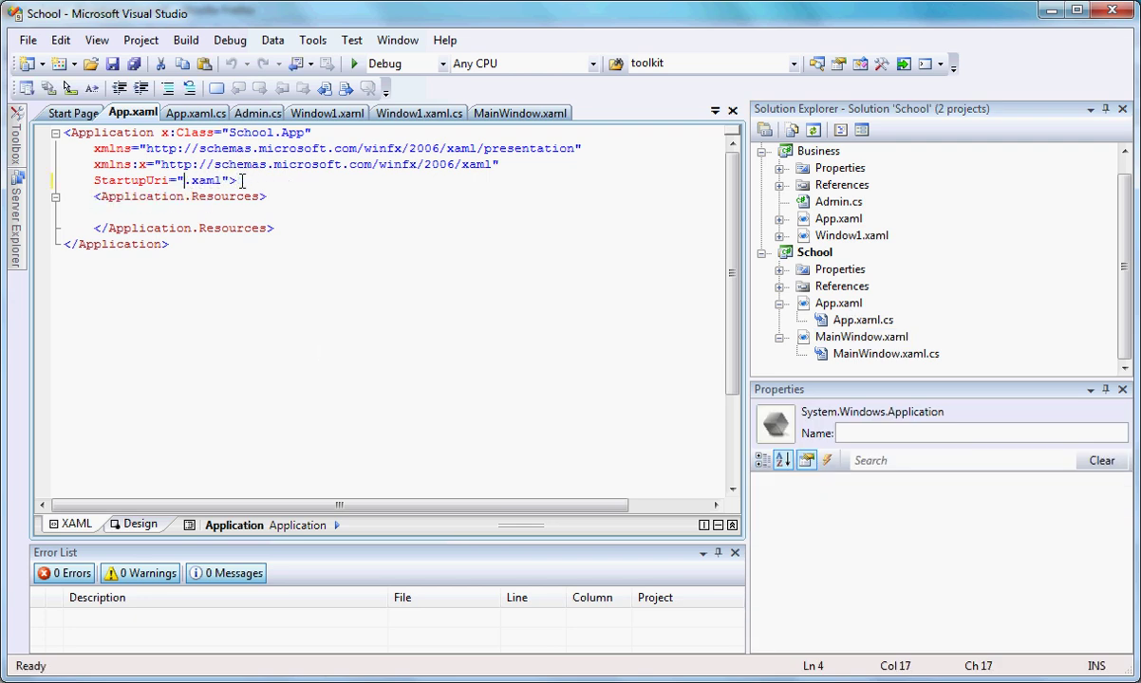
{"action": "type", "text": "M"}
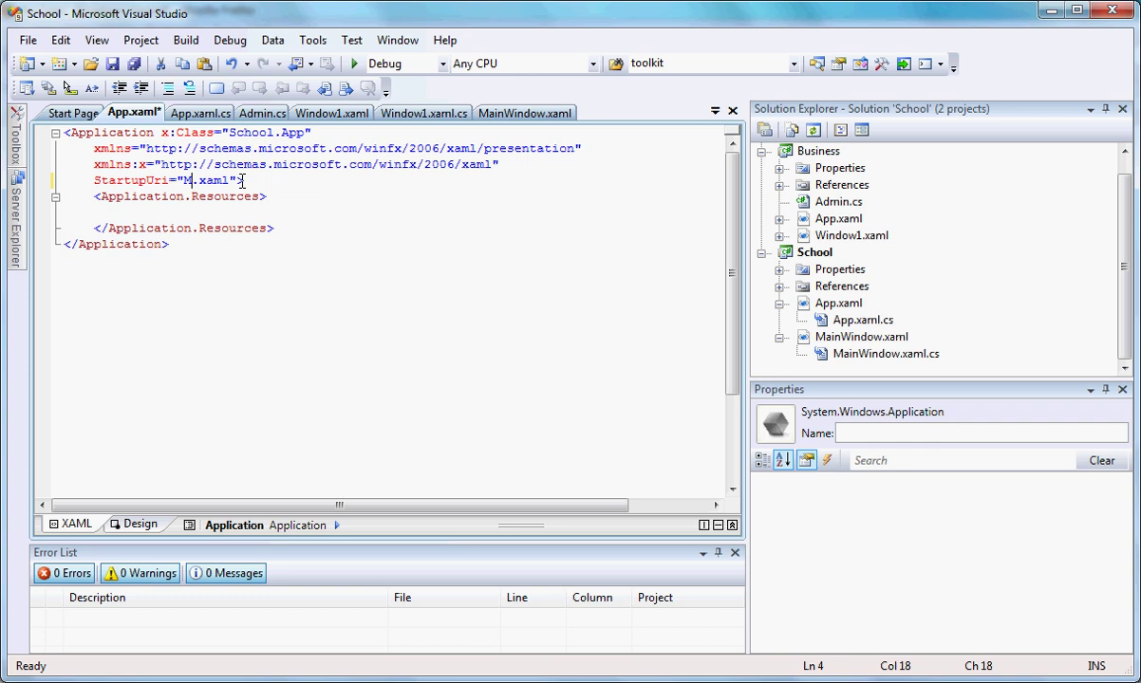
{"action": "type", "text": "ainWindow"}
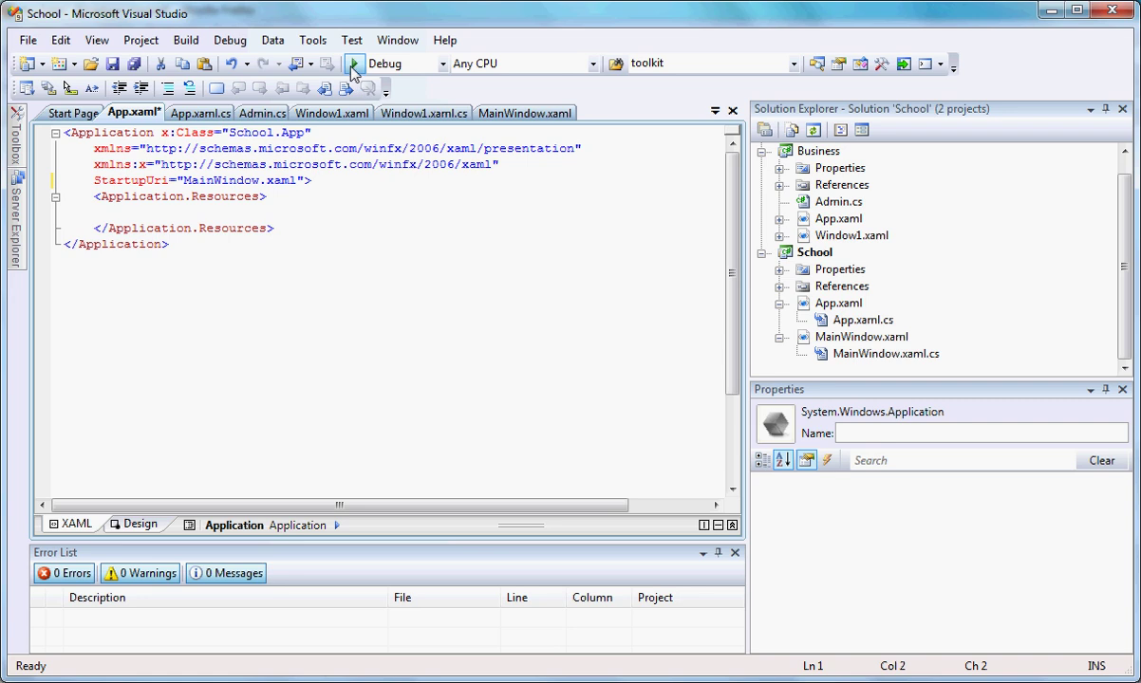
{"action": "mouse_move", "coordinate": [355, 64]}
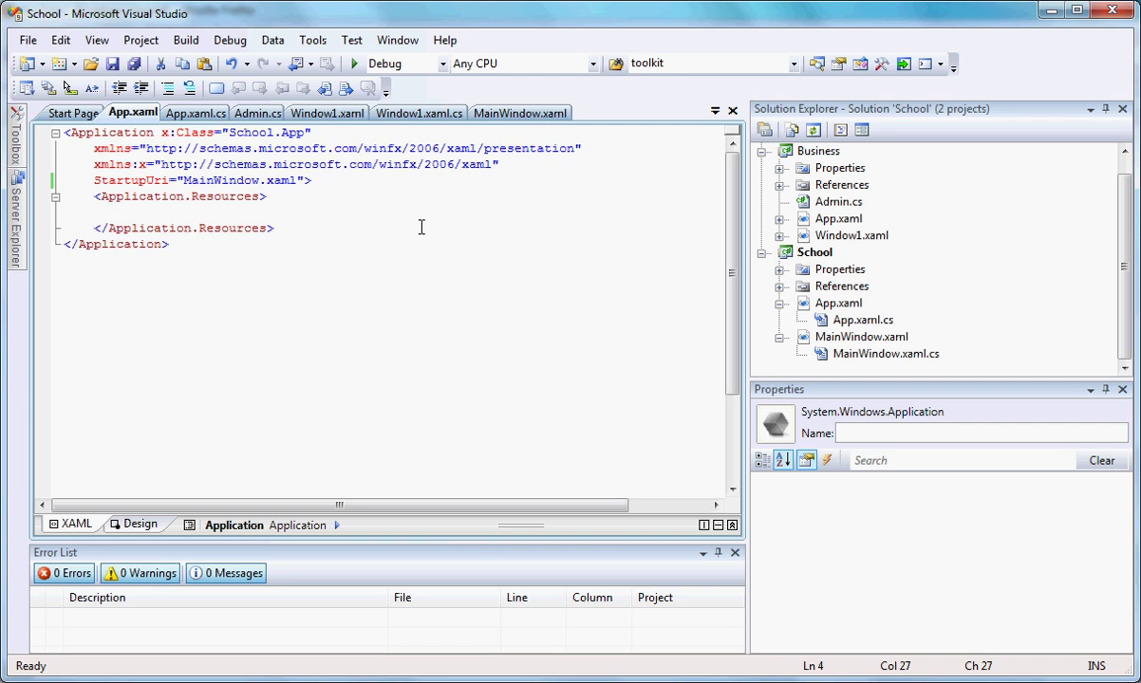
{"action": "mouse_move", "coordinate": [714, 274]}
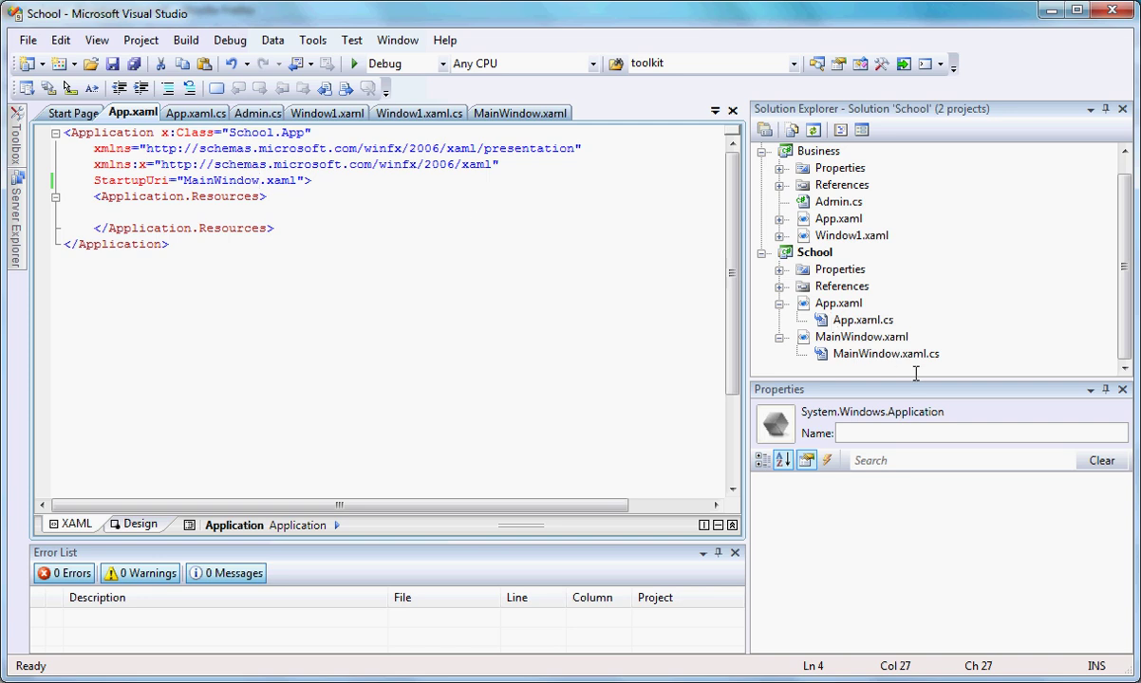
- Open MainWindow.xaml and change the window Title from Window1 to 'Main Window'
{"action": "double_click", "coordinate": [886, 353]}
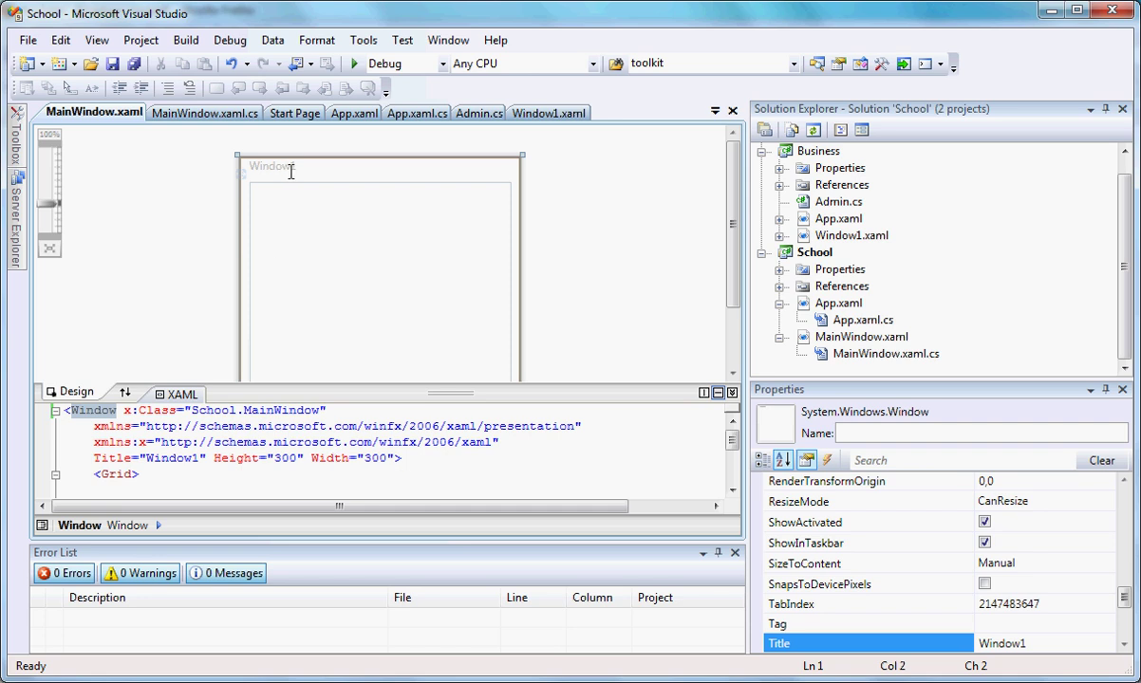
{"action": "mouse_move", "coordinate": [266, 314]}
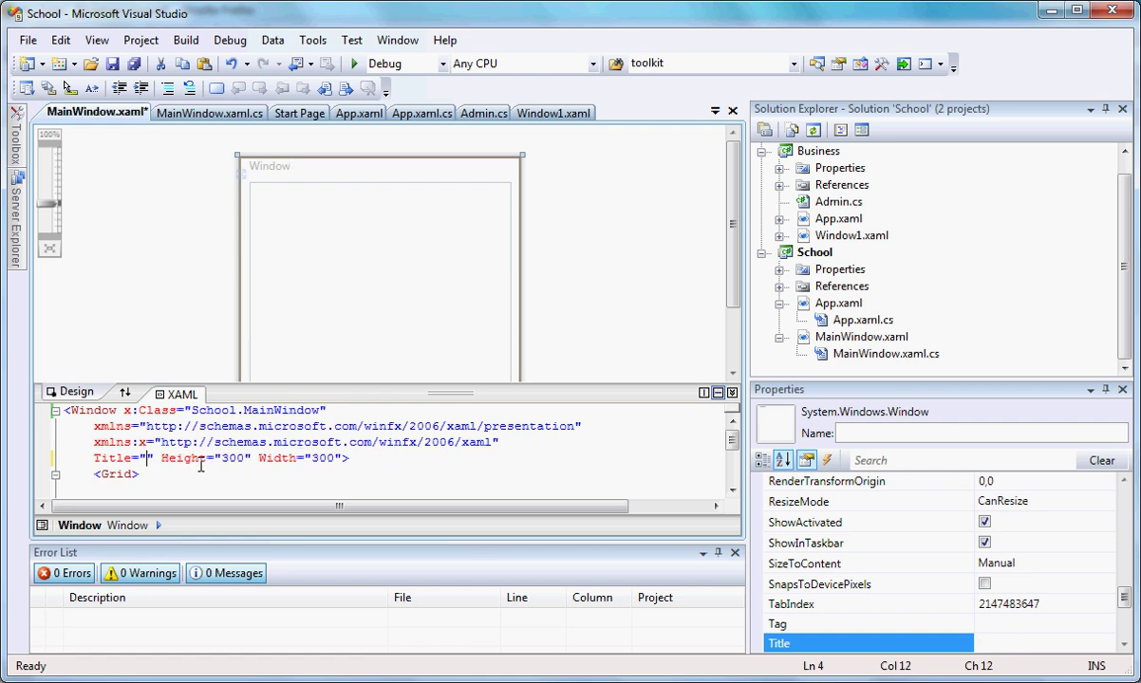
{"action": "type", "text": "M"}
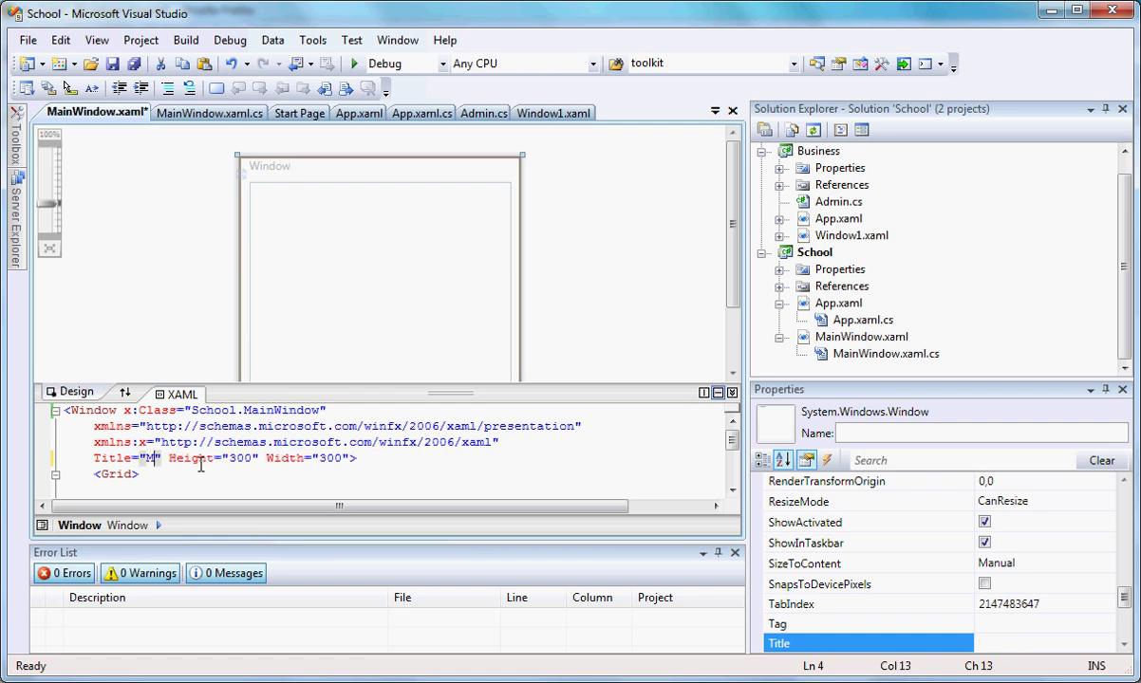
{"action": "type", "text": "ain"}
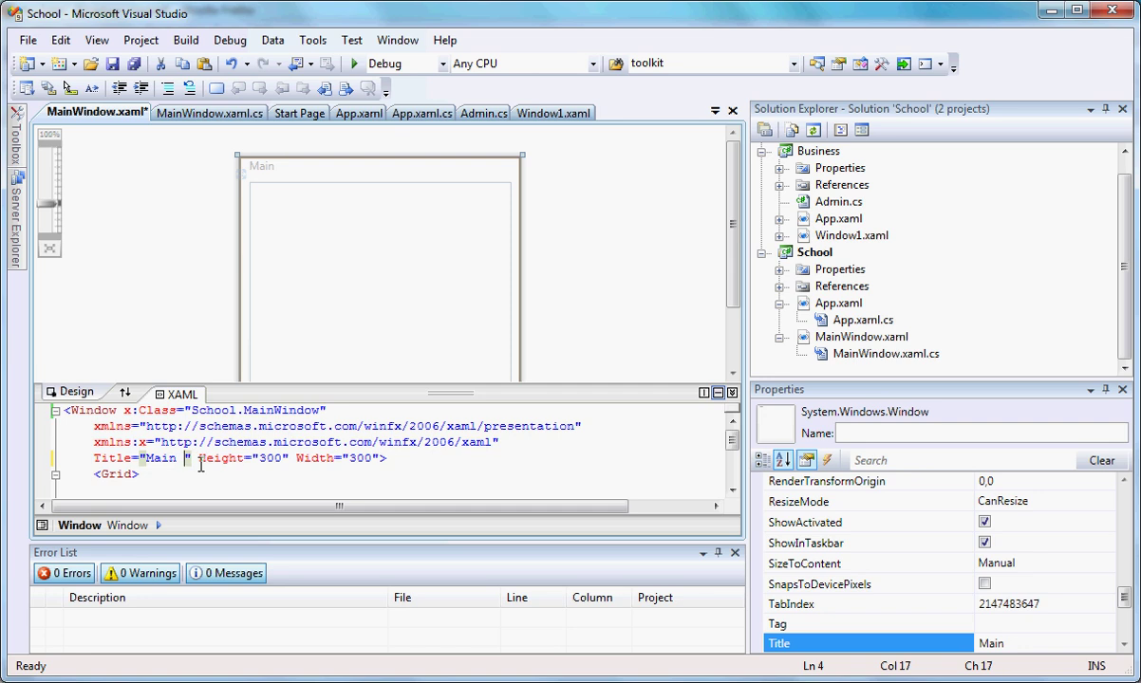
{"action": "type", "text": "Window"}
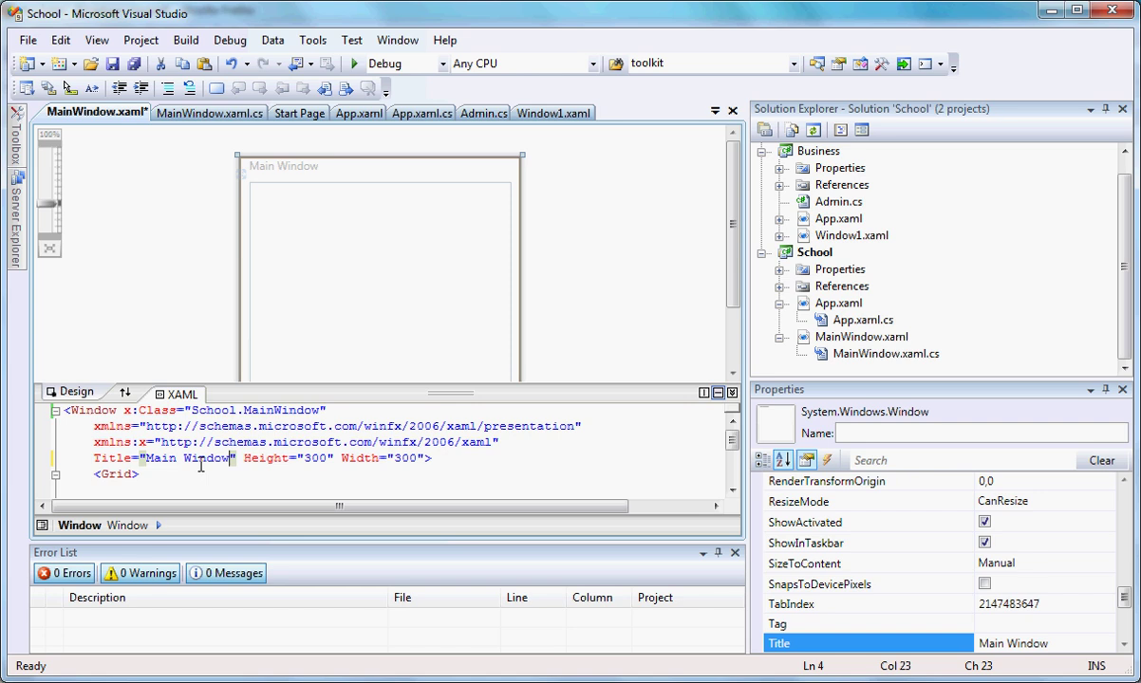
{"action": "mouse_move", "coordinate": [850, 337]}
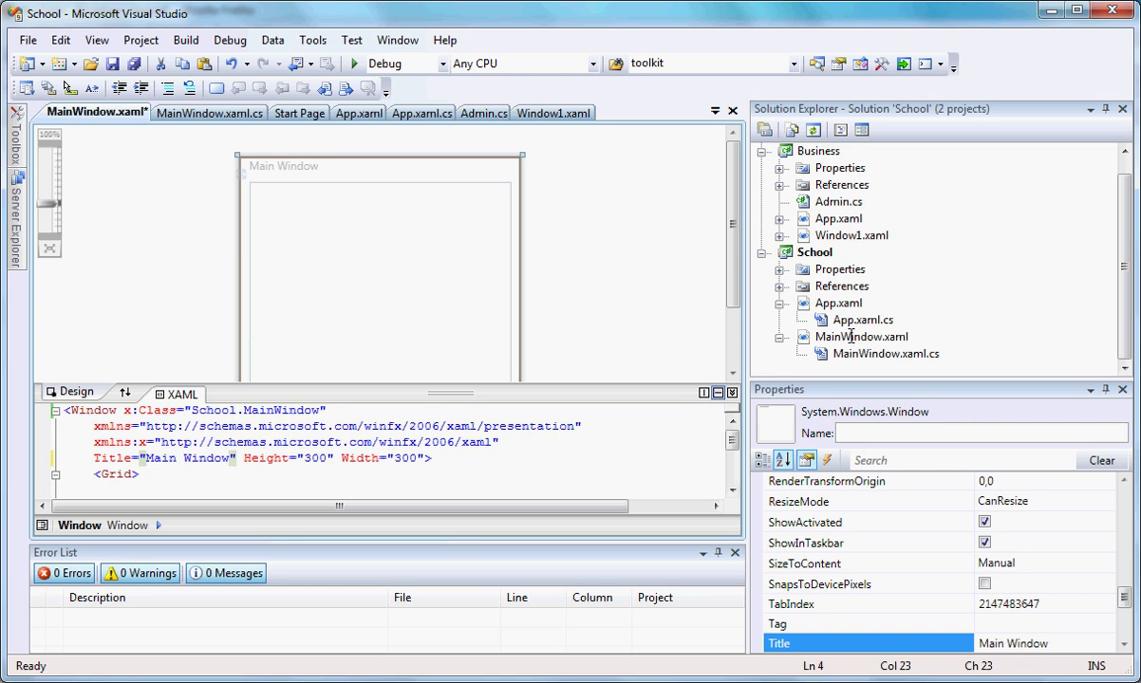
- Set the main window's Width from 300 to 500, keeping Title 'Main Window'
{"action": "left_click", "coordinate": [861, 337]}
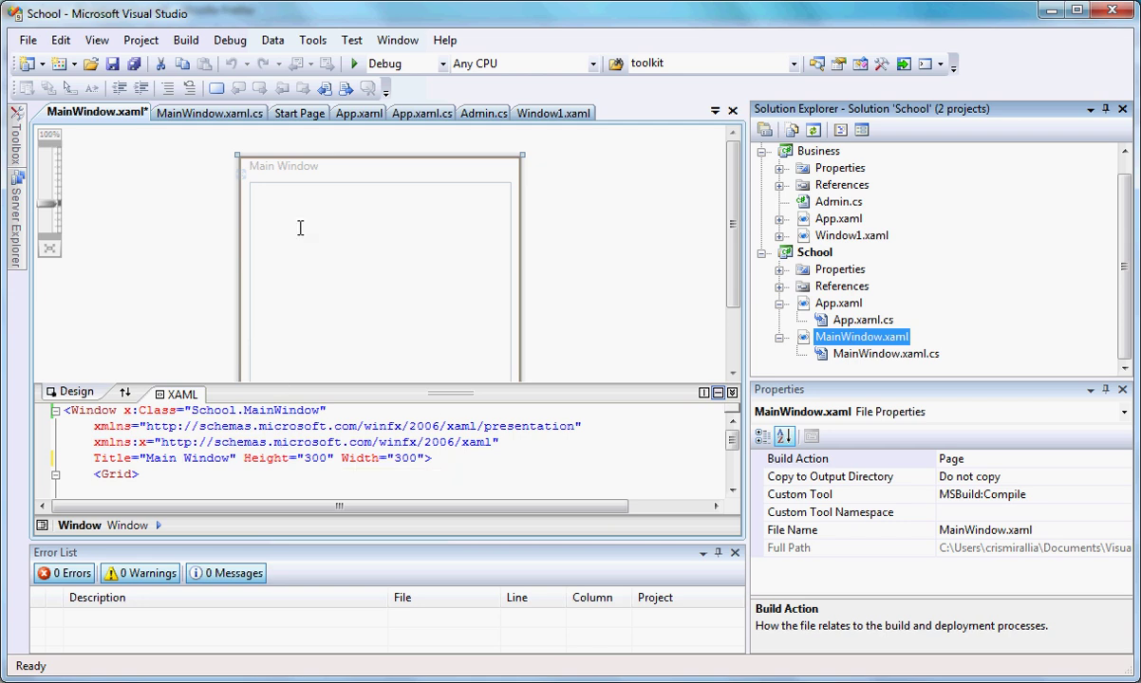
{"action": "mouse_move", "coordinate": [320, 487]}
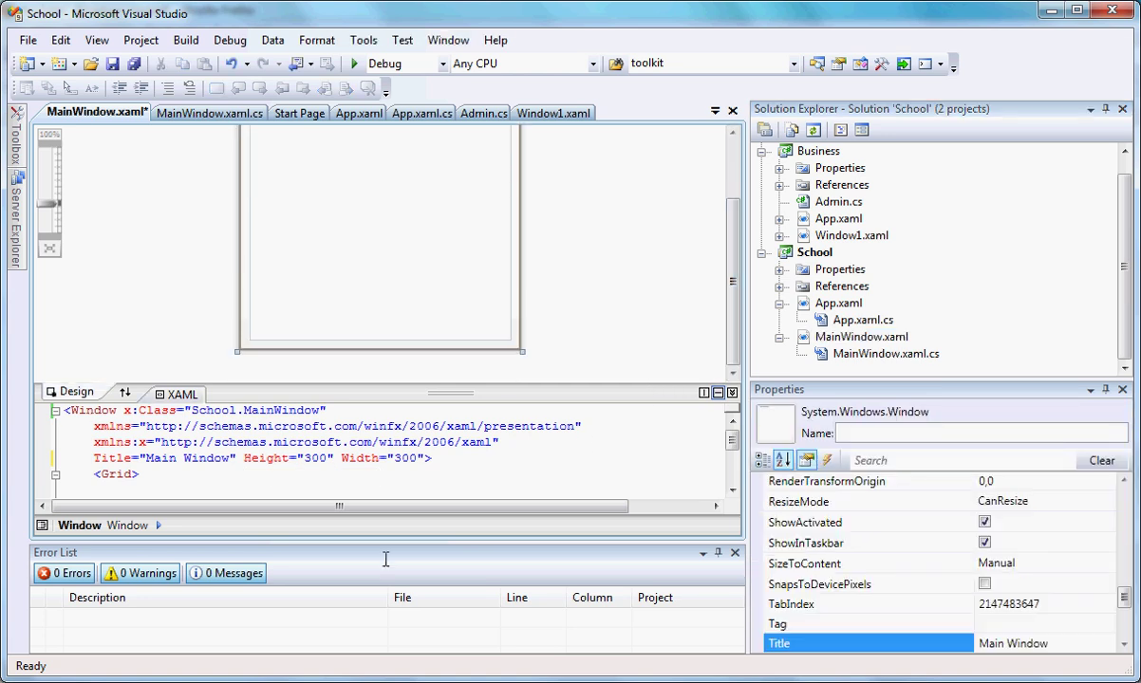
{"action": "left_click", "coordinate": [397, 458]}
{"action": "type", "text": "5"}
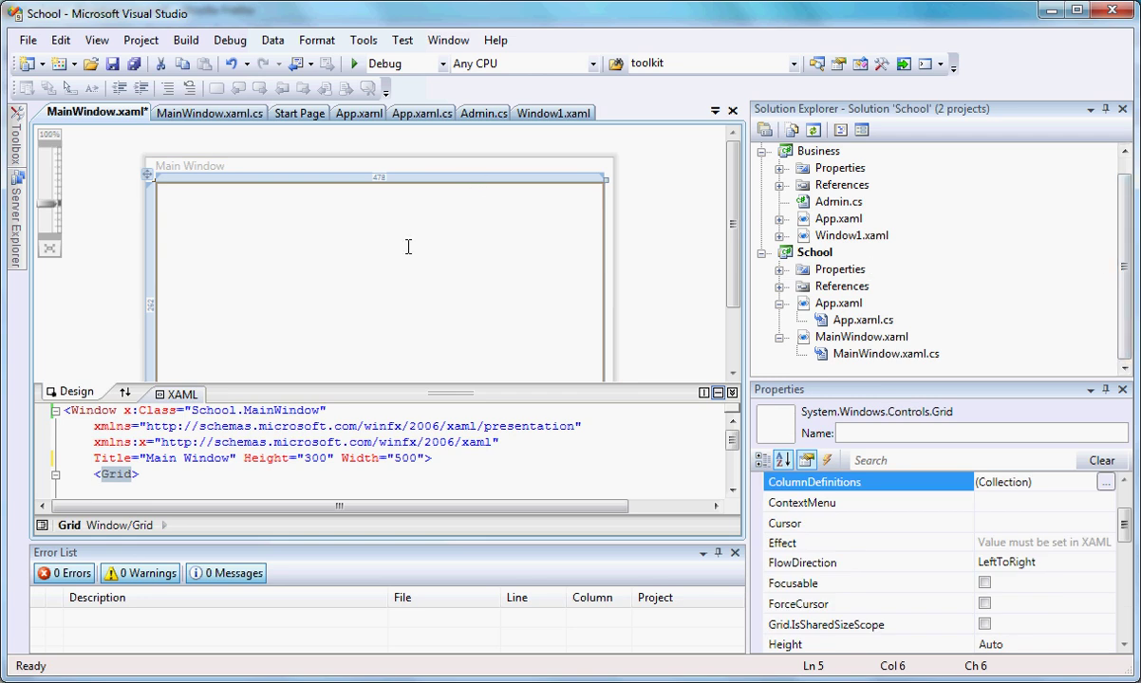
{"action": "mouse_move", "coordinate": [344, 172]}
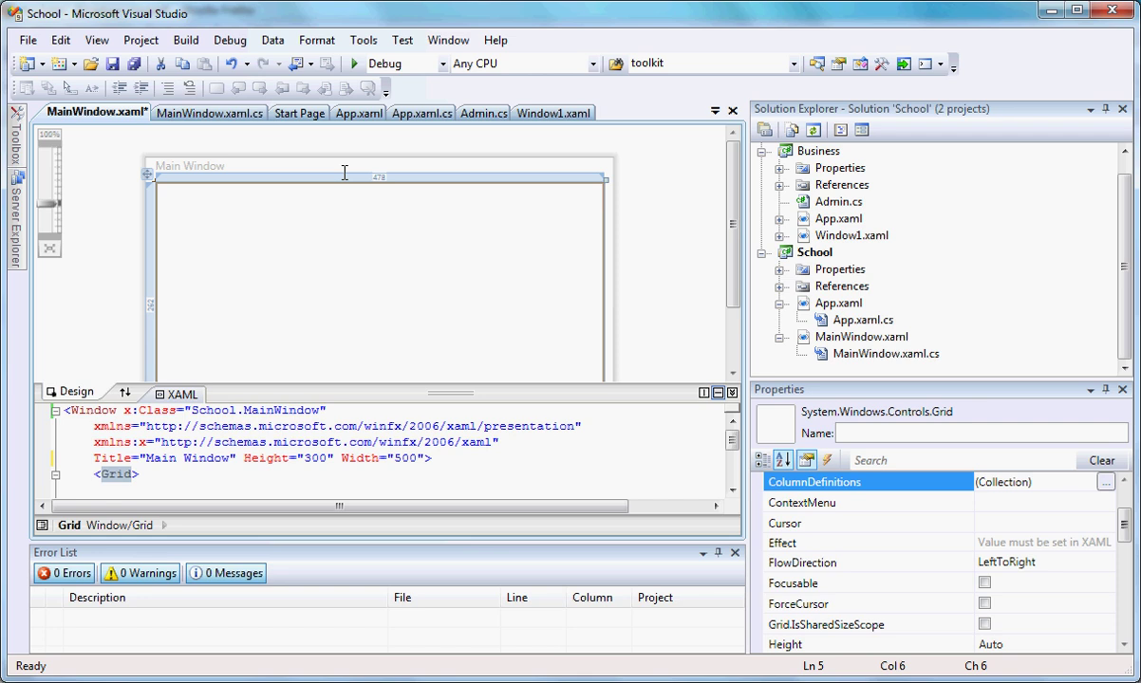
{"action": "mouse_move", "coordinate": [432, 172]}
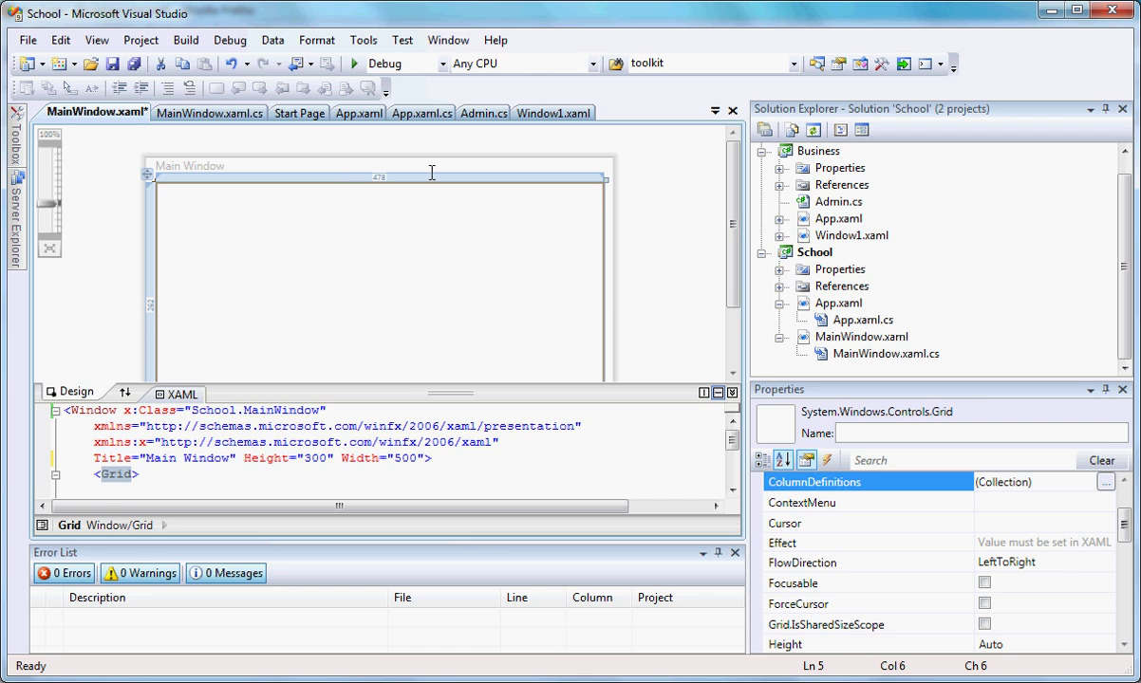
{"action": "mouse_move", "coordinate": [442, 164]}
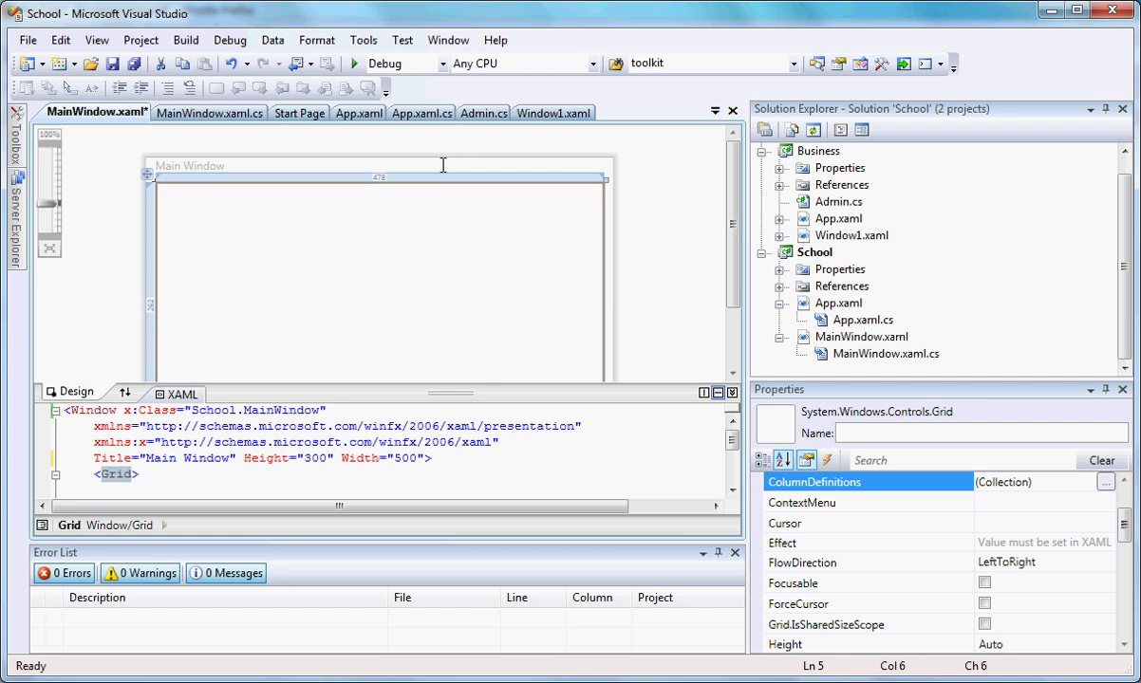
{"action": "mouse_move", "coordinate": [417, 279]}
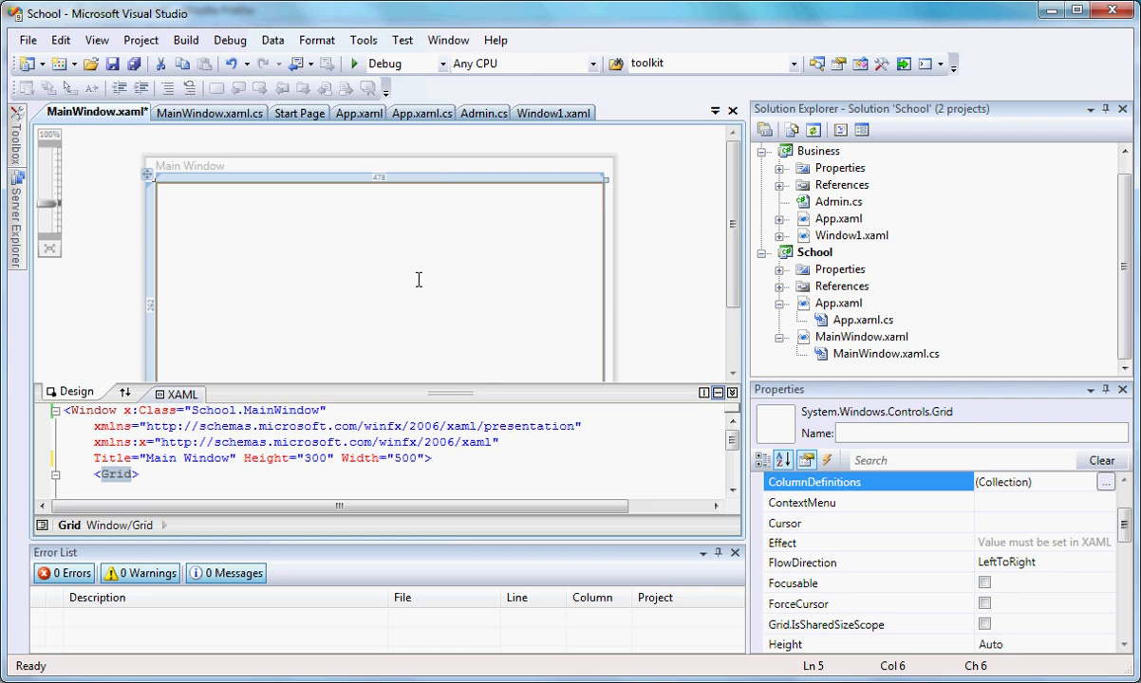
{"action": "mouse_move", "coordinate": [278, 305]}
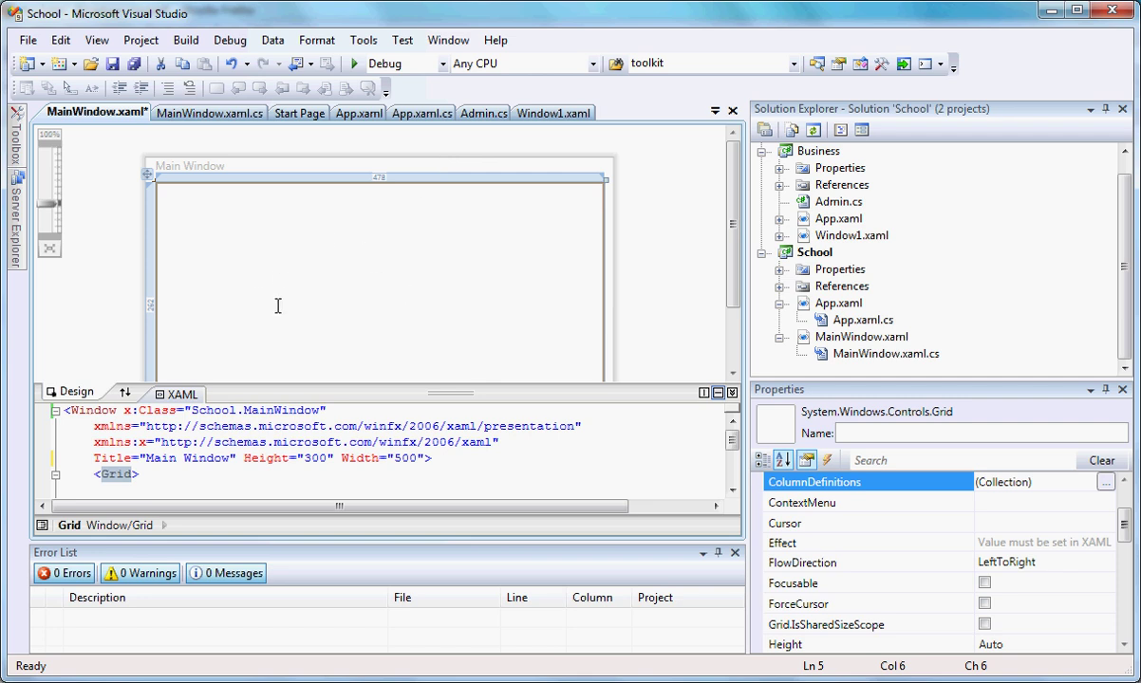
{"action": "mouse_move", "coordinate": [422, 167]}
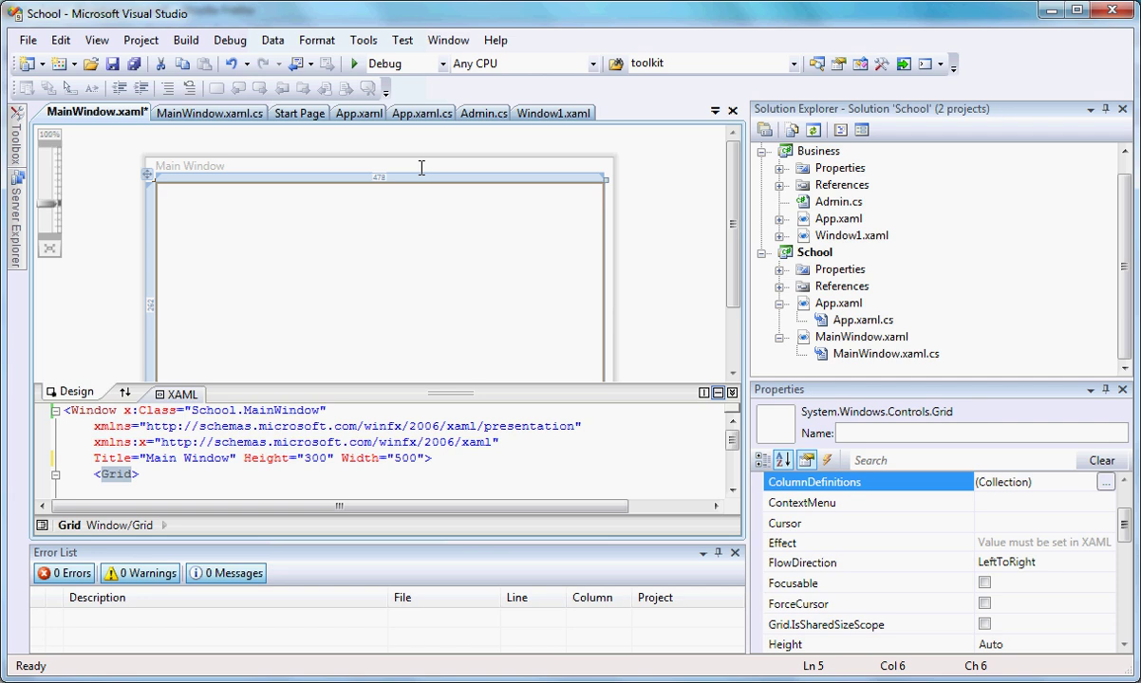
{"action": "mouse_move", "coordinate": [398, 290]}
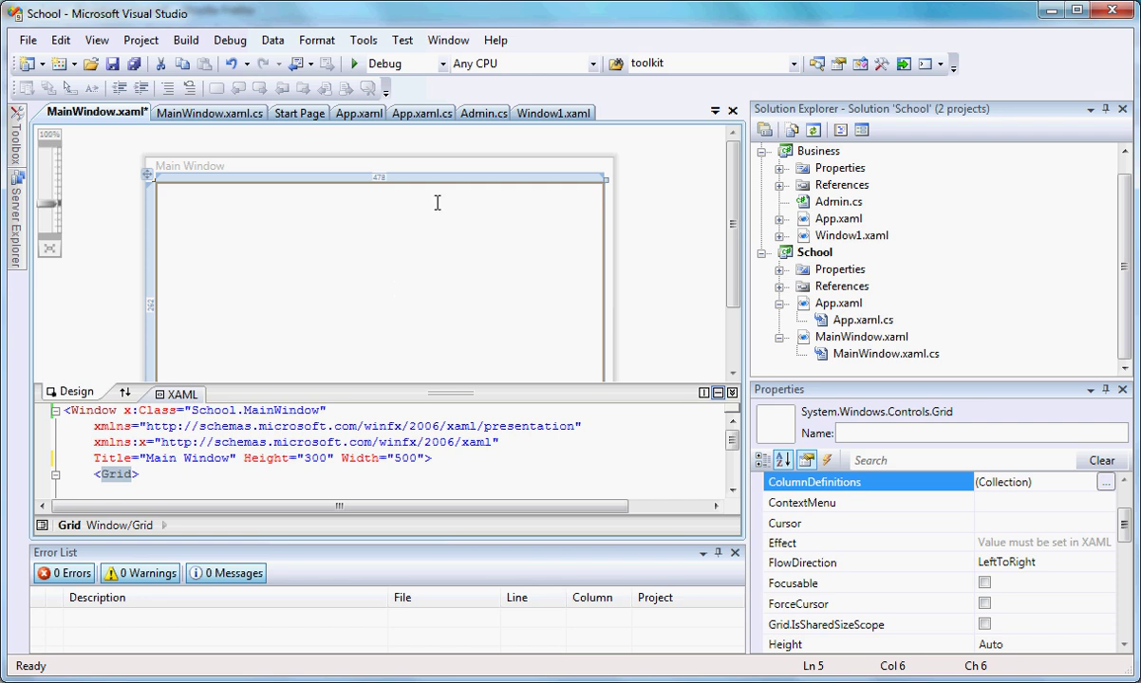
{"action": "mouse_move", "coordinate": [429, 163]}
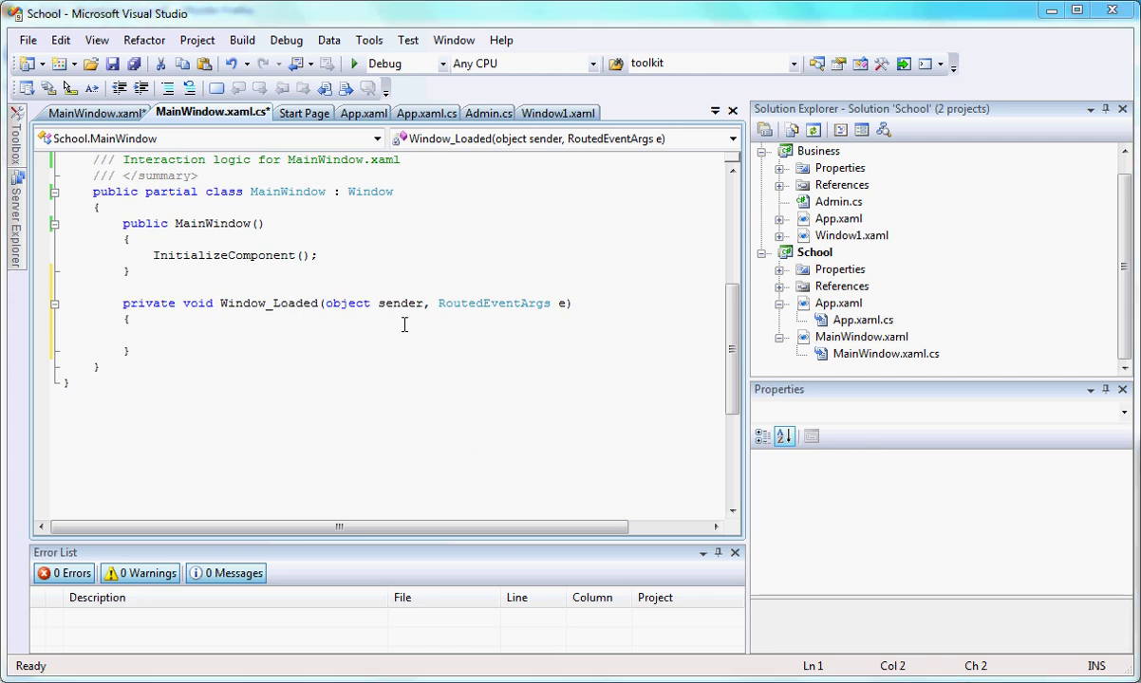
{"action": "mouse_move", "coordinate": [266, 290]}
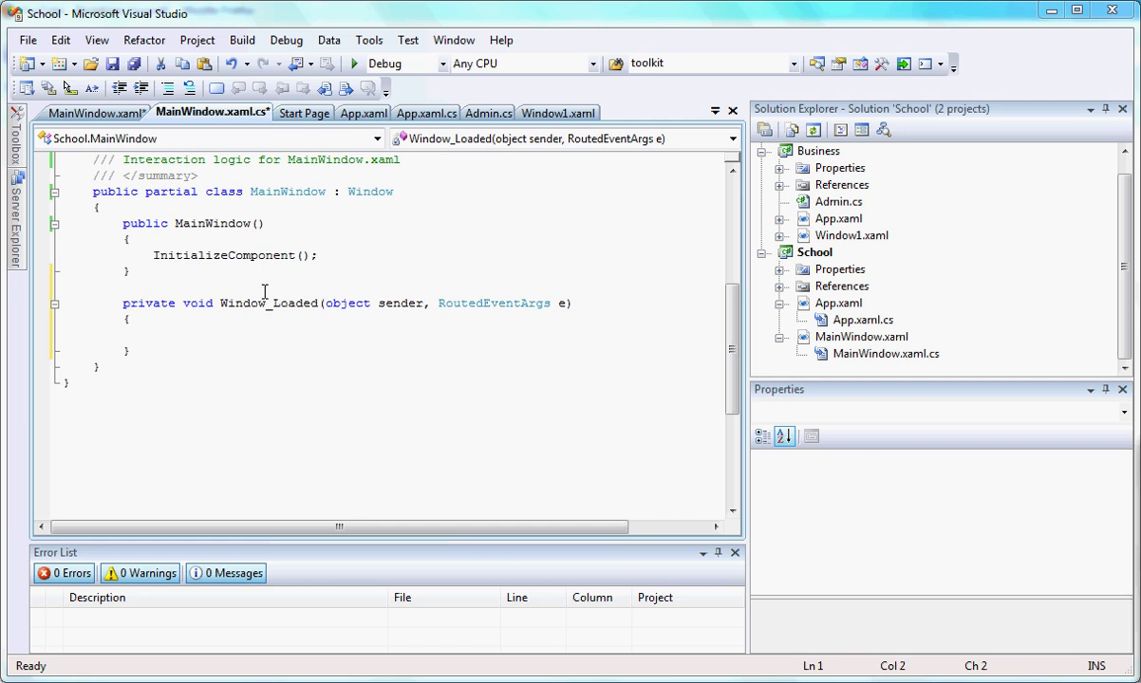
{"action": "mouse_move", "coordinate": [869, 354]}
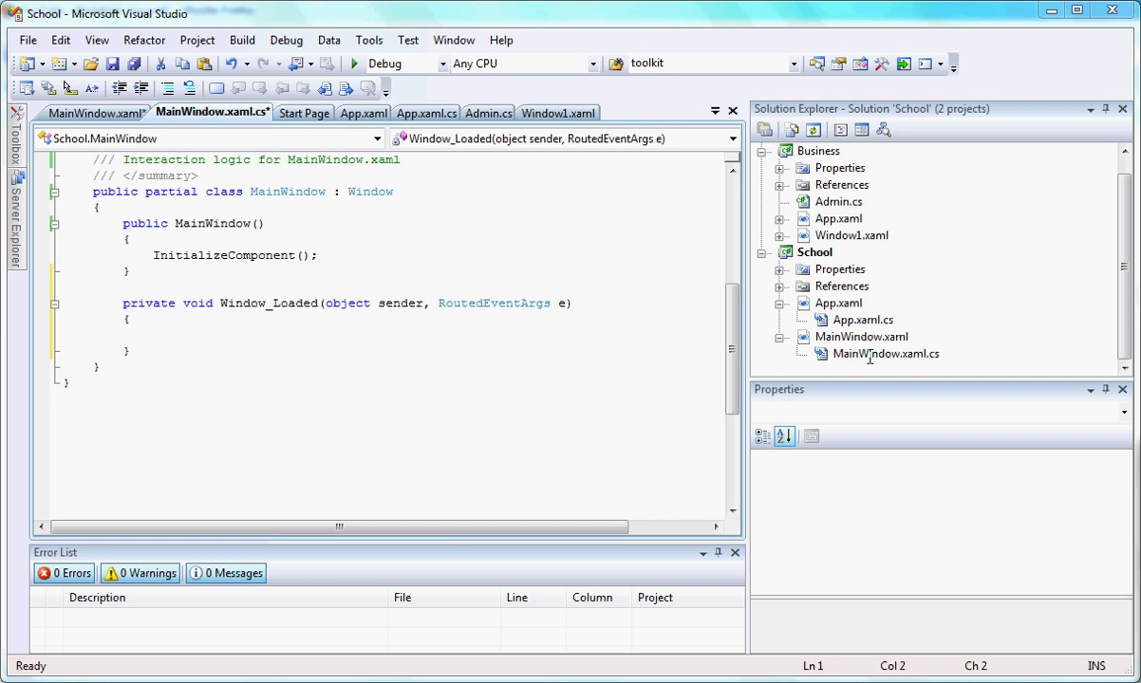
- Add Loaded="Window_Loaded" with an empty Window_Loaded method in MainWindow.xaml.cs
{"action": "left_click", "coordinate": [885, 353]}
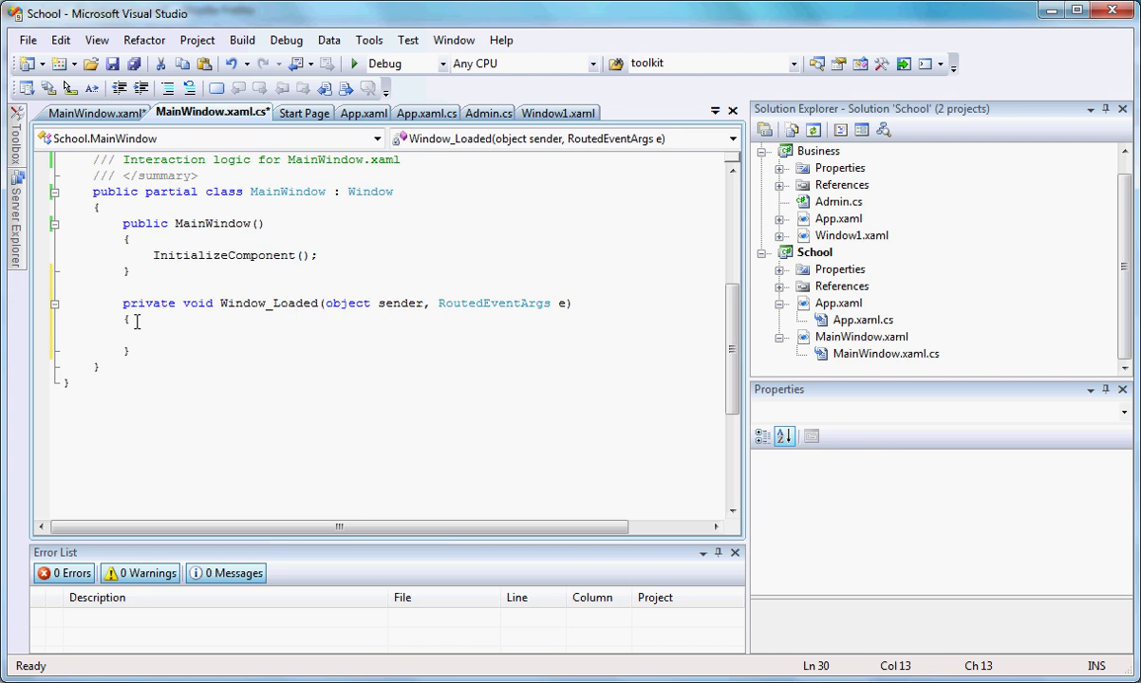
{"action": "left_click", "coordinate": [90, 112]}
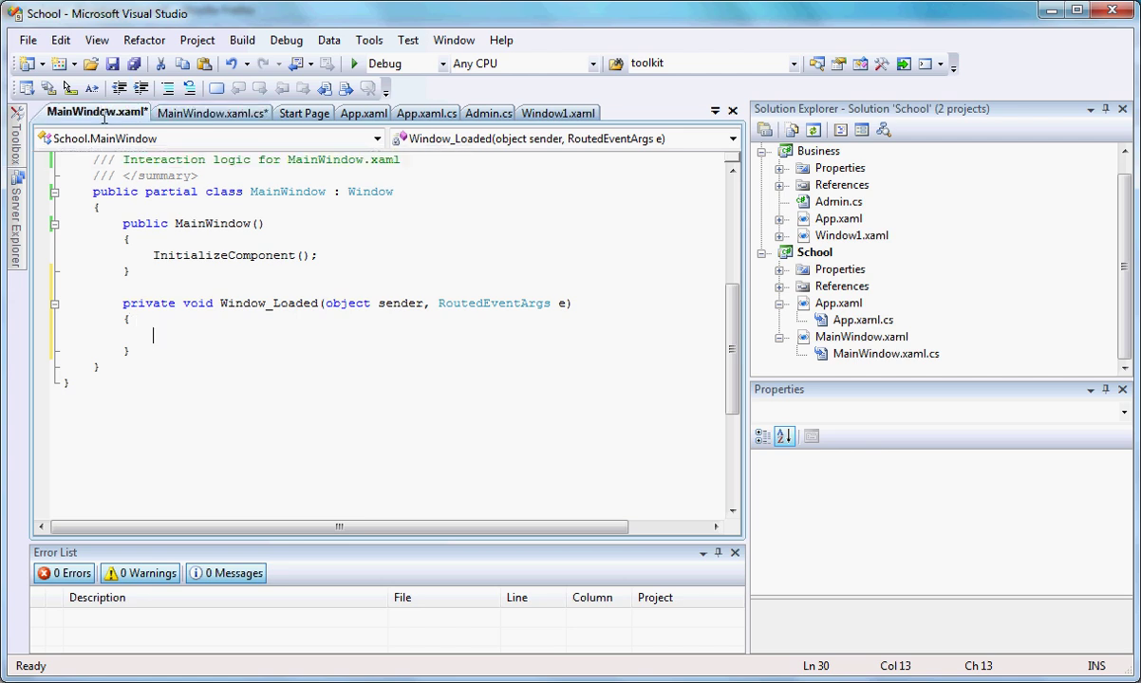
{"action": "left_click", "coordinate": [96, 112]}
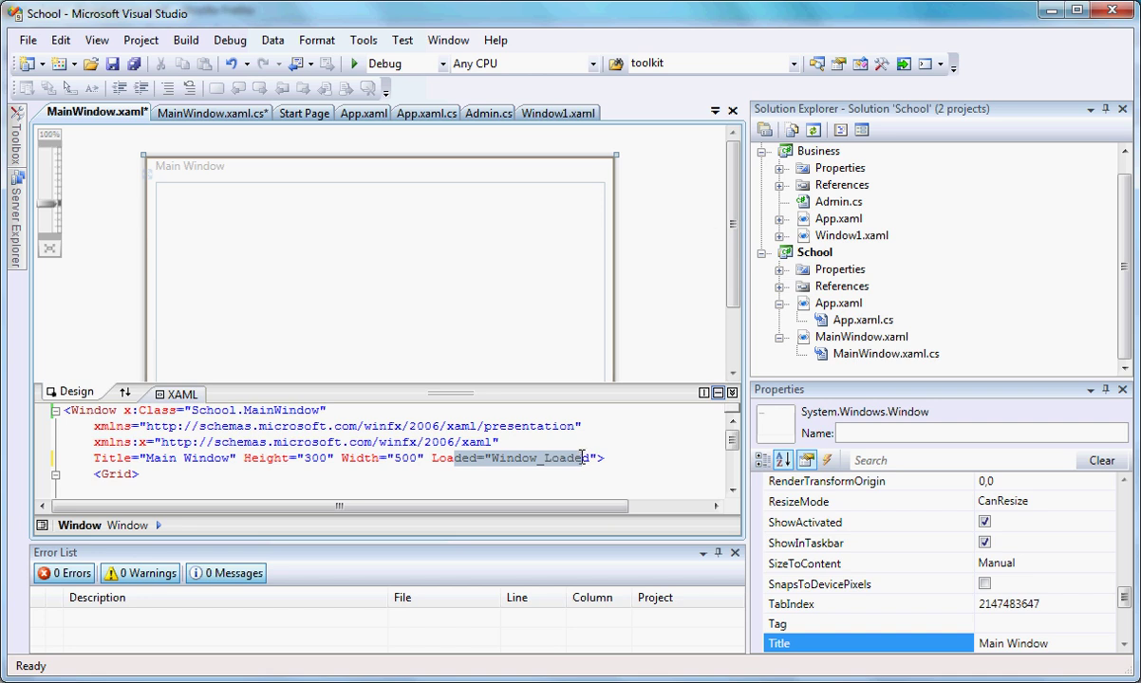
{"action": "mouse_move", "coordinate": [358, 216]}
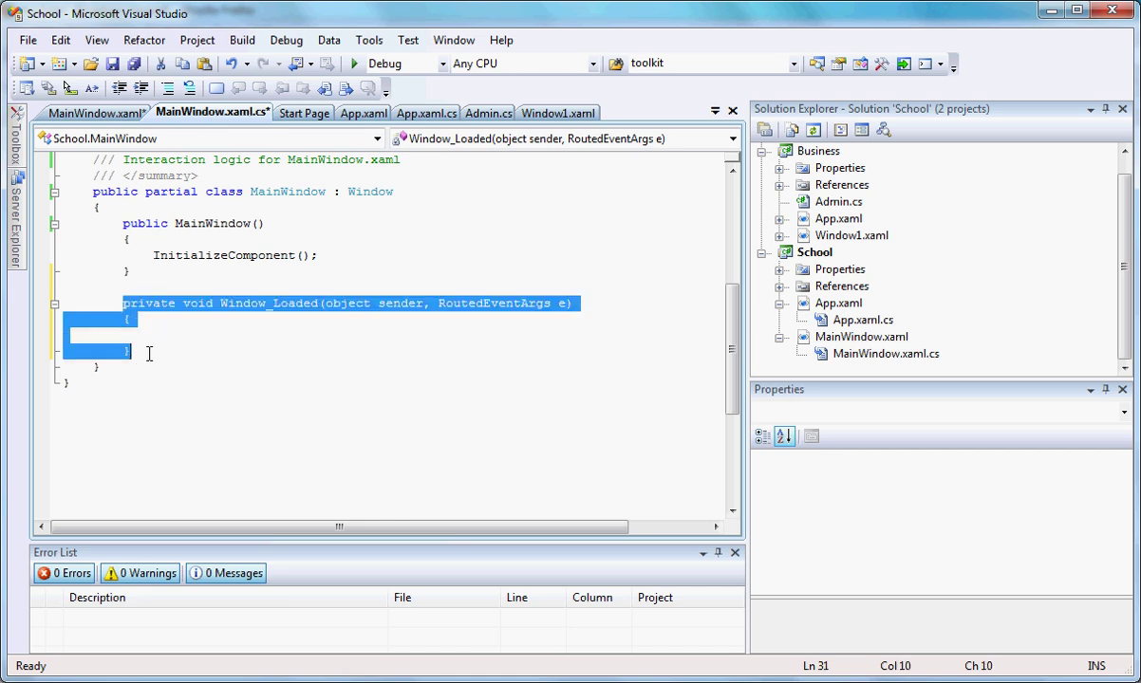
- Delete the Window_Loaded method and run, declining the build-errors dialog
{"action": "key", "text": "Delete"}
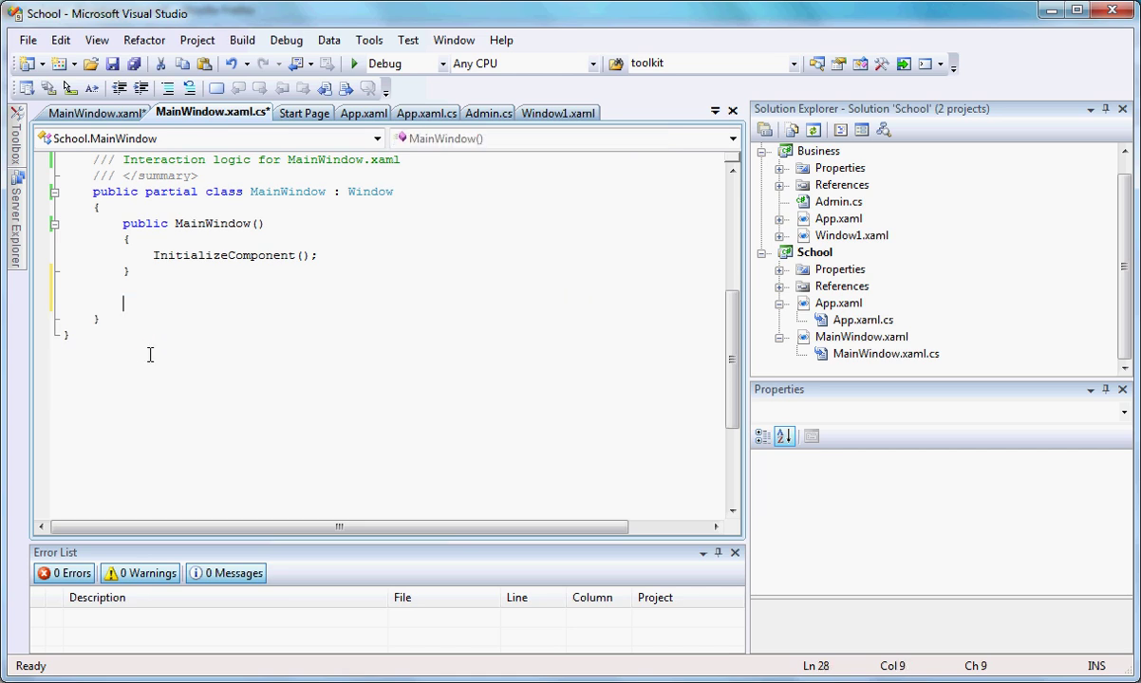
{"action": "left_click", "coordinate": [353, 64]}
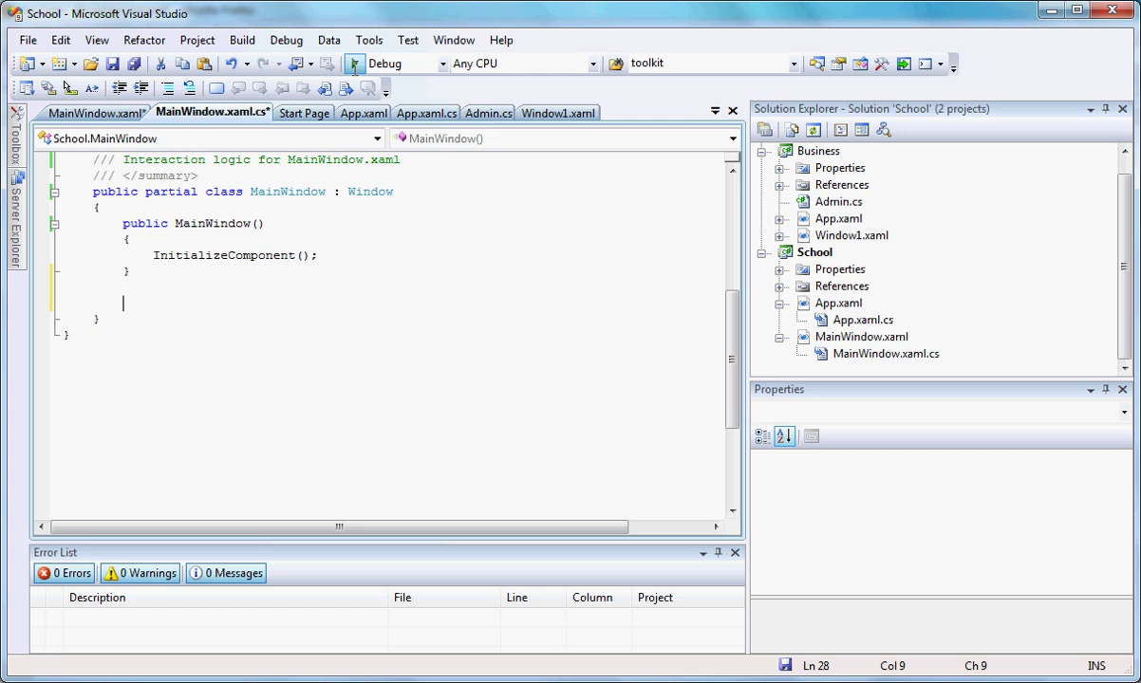
{"action": "left_click", "coordinate": [354, 63]}
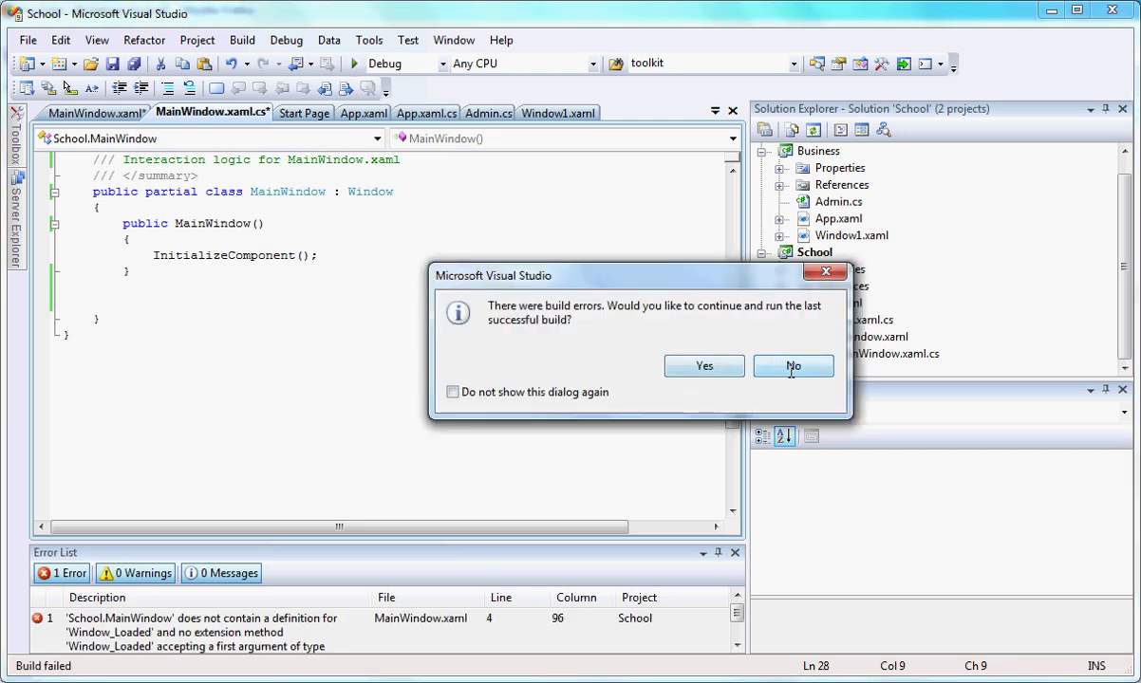
{"action": "left_click", "coordinate": [793, 365]}
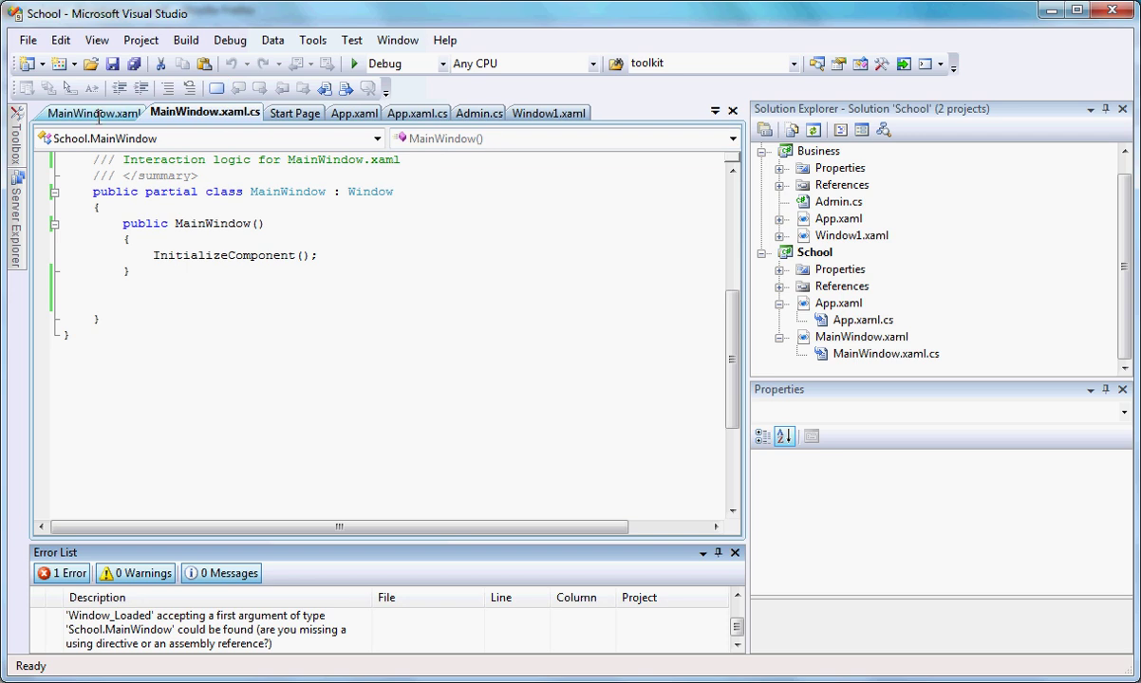
{"action": "left_click", "coordinate": [93, 112]}
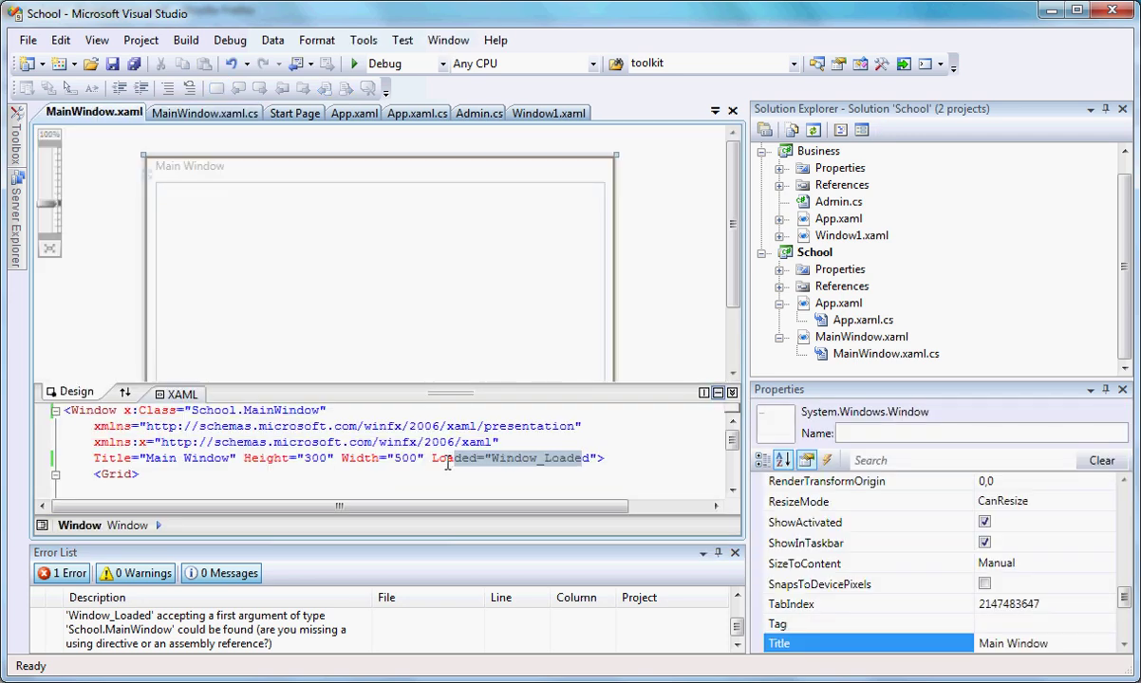
- Undo the deletion to bring back Window_Loaded in MainWindow.xaml.cs, clearing the error
{"action": "left_click", "coordinate": [596, 458]}
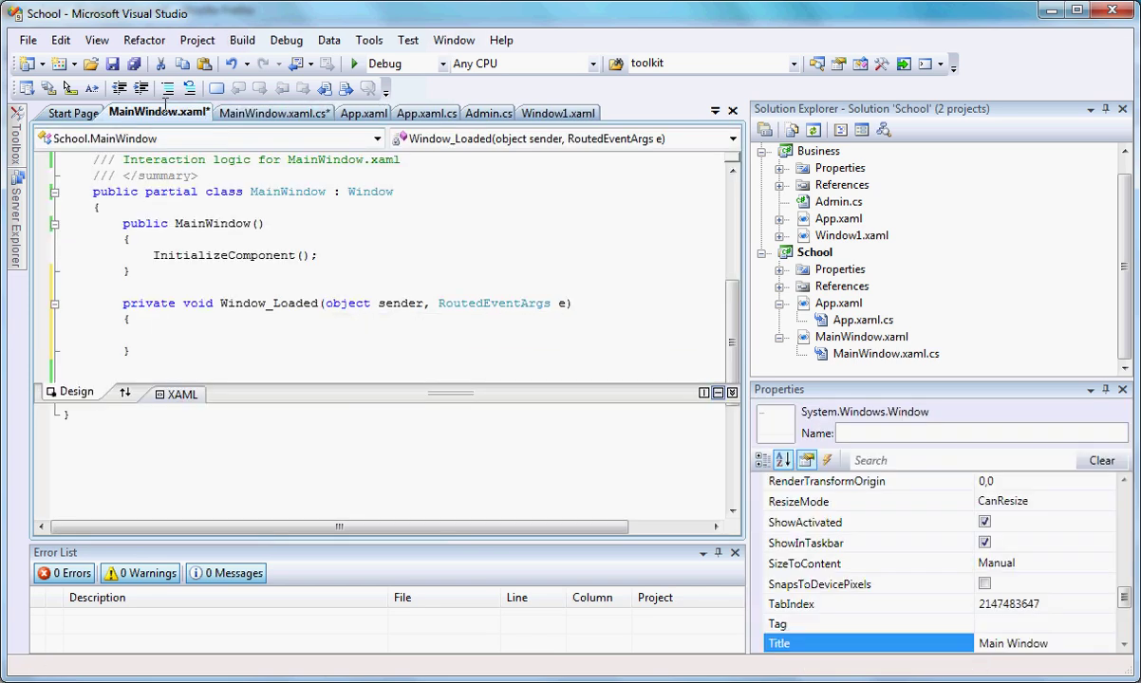
{"action": "left_click", "coordinate": [180, 394]}
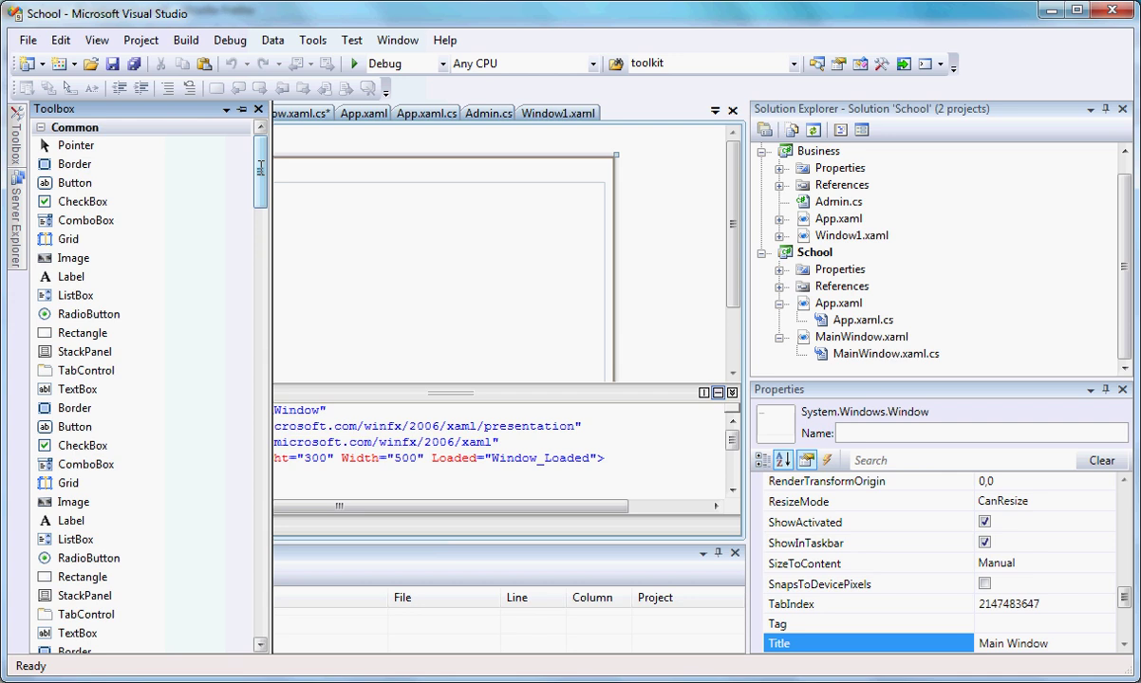
- Browse the Toolbox's Common, Data Visualization, WPF Toolkit and General control groups
{"action": "scroll", "scroll_direction": "down", "scroll_amount": 3}
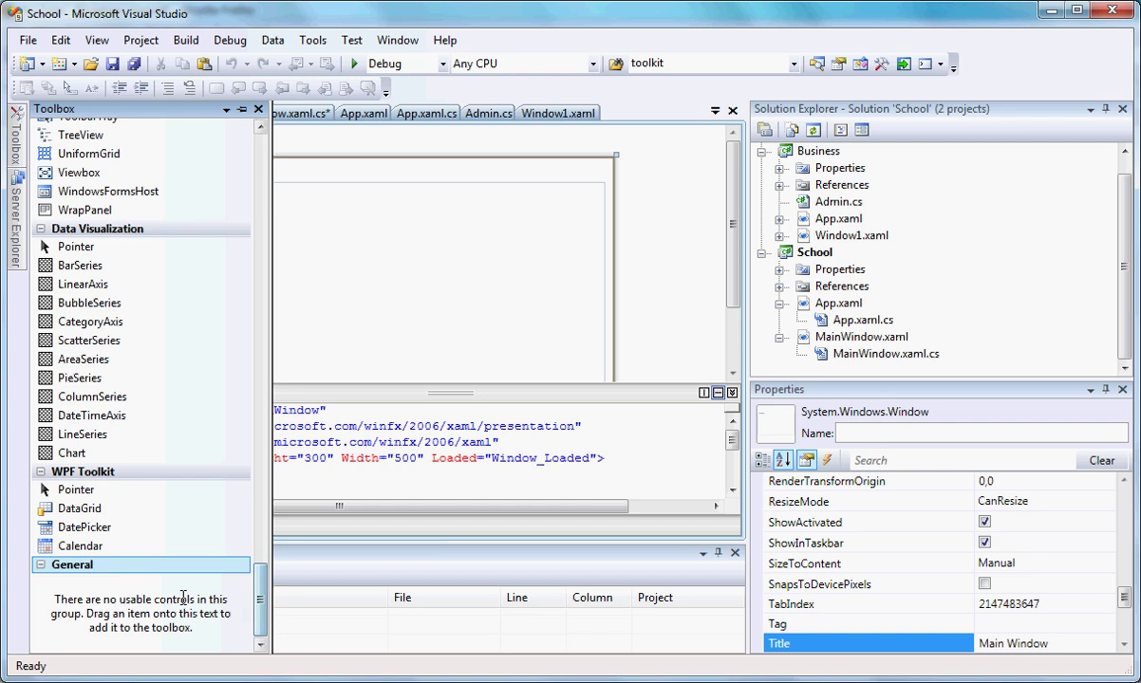
{"action": "left_click", "coordinate": [75, 489]}
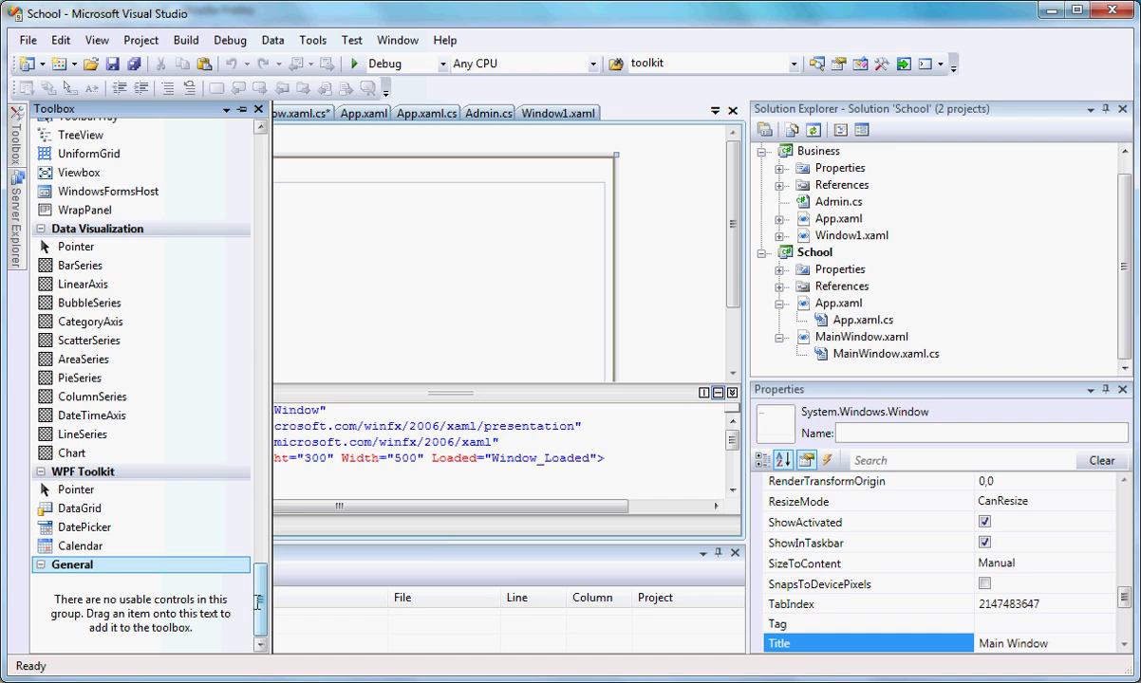
{"action": "scroll", "scroll_direction": "down", "scroll_amount": 3}
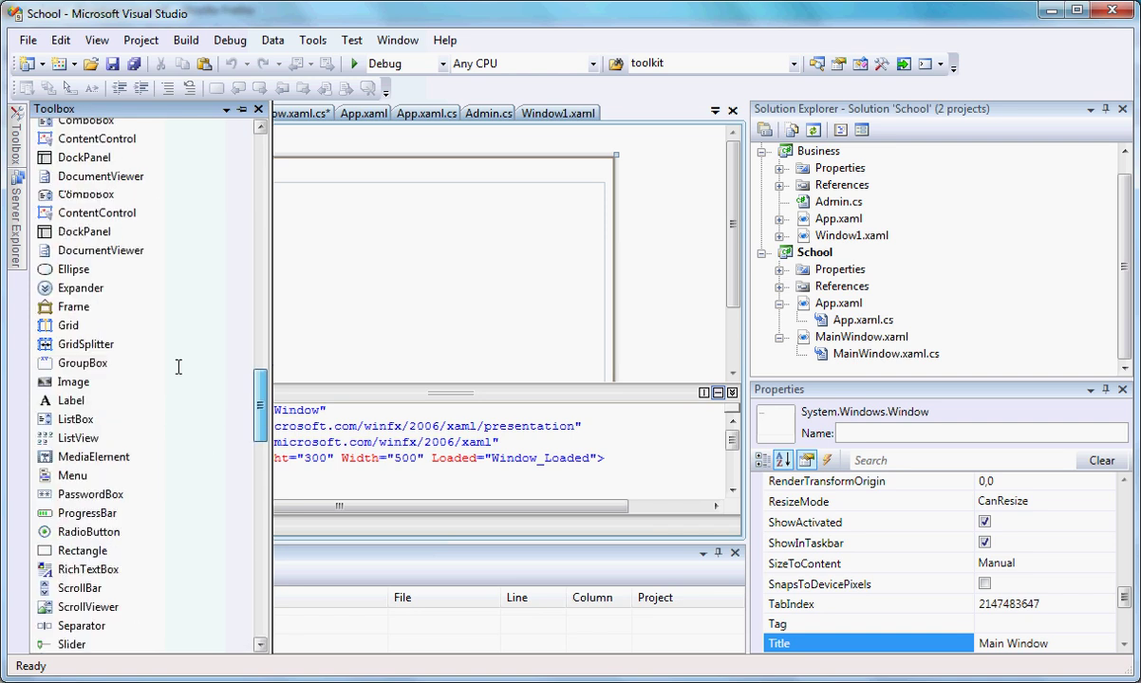
{"action": "scroll", "scroll_direction": "down", "scroll_amount": 3}
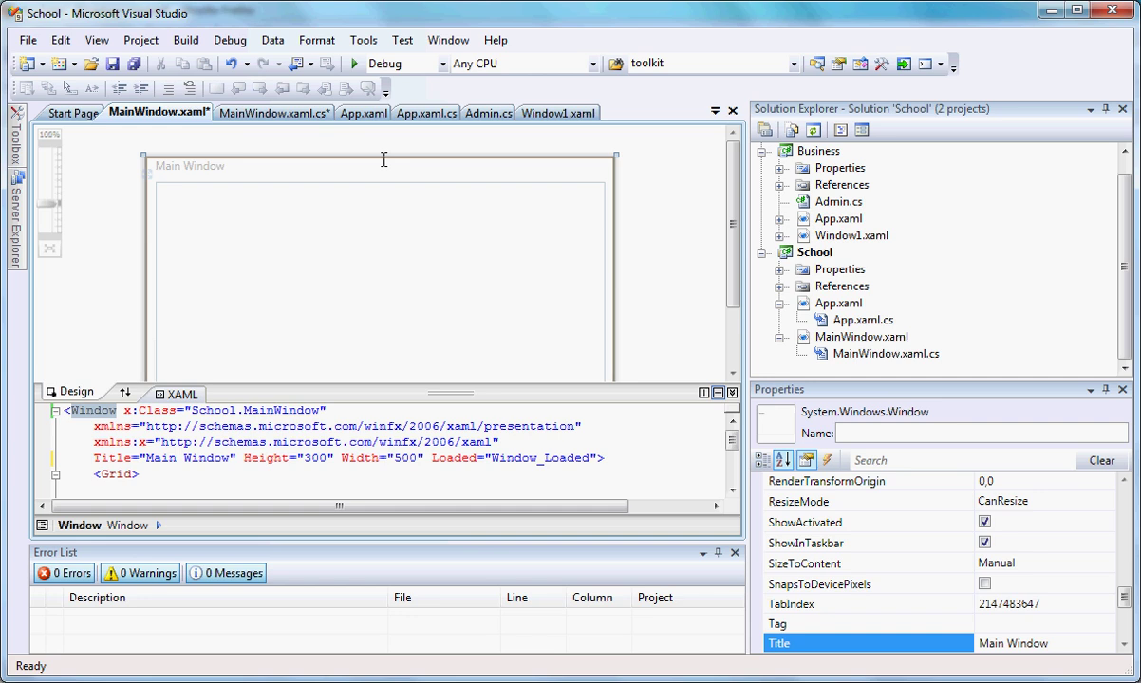
{"action": "mouse_move", "coordinate": [889, 432]}
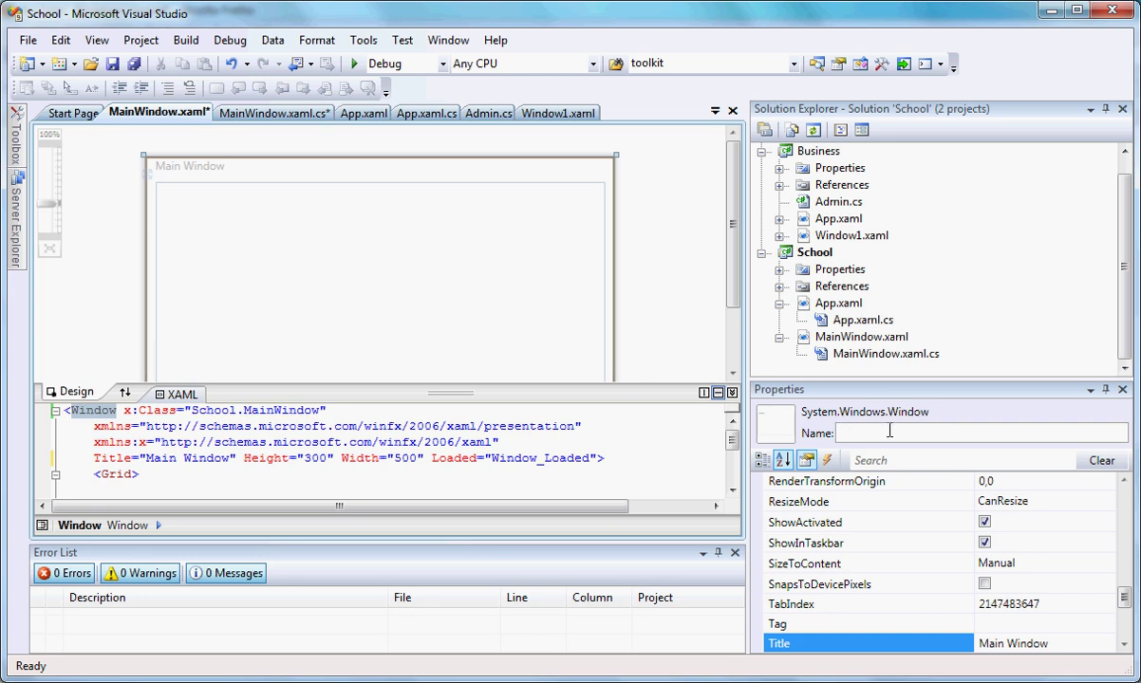